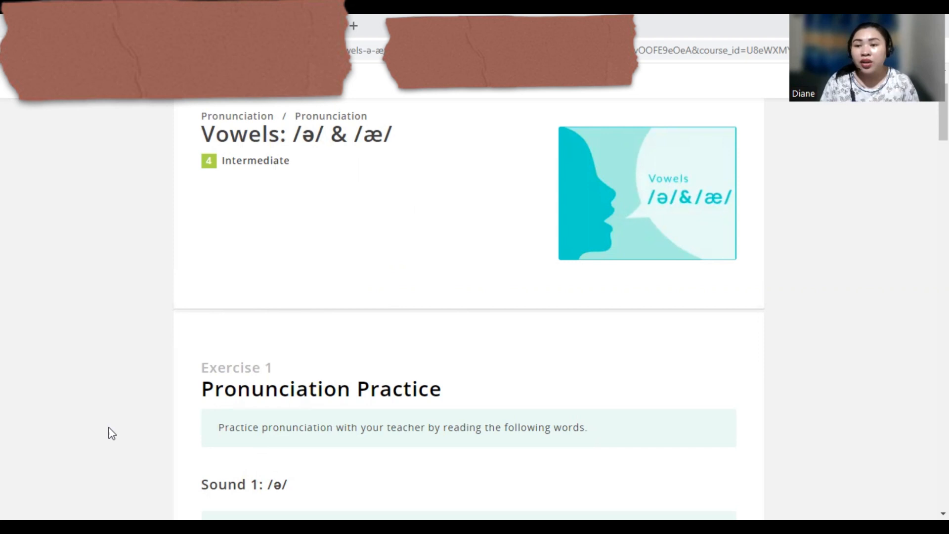
{"action": "mouse_move", "coordinate": [117, 440]}
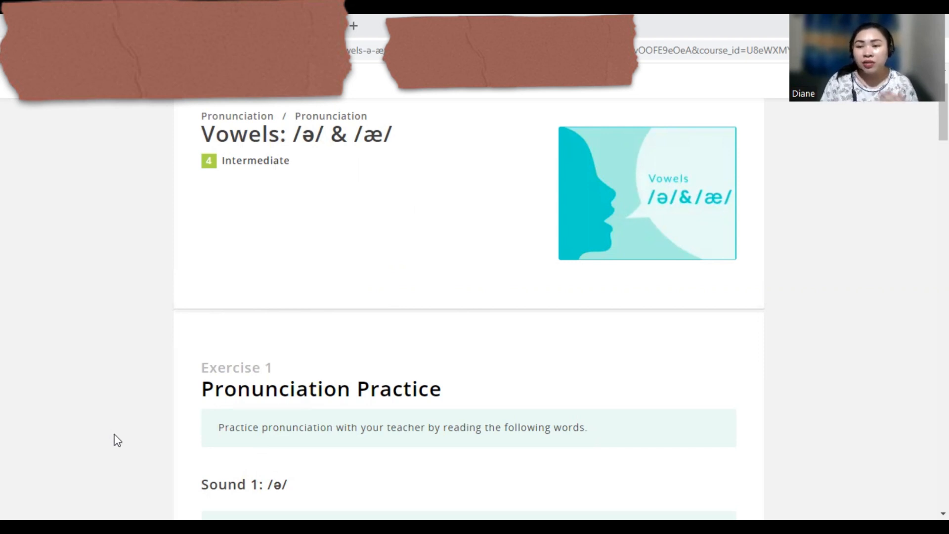
- Scroll down from the lesson title to the Sound 1 /ə/ word grid
{"action": "scroll", "scroll_direction": "down", "scroll_amount": 3}
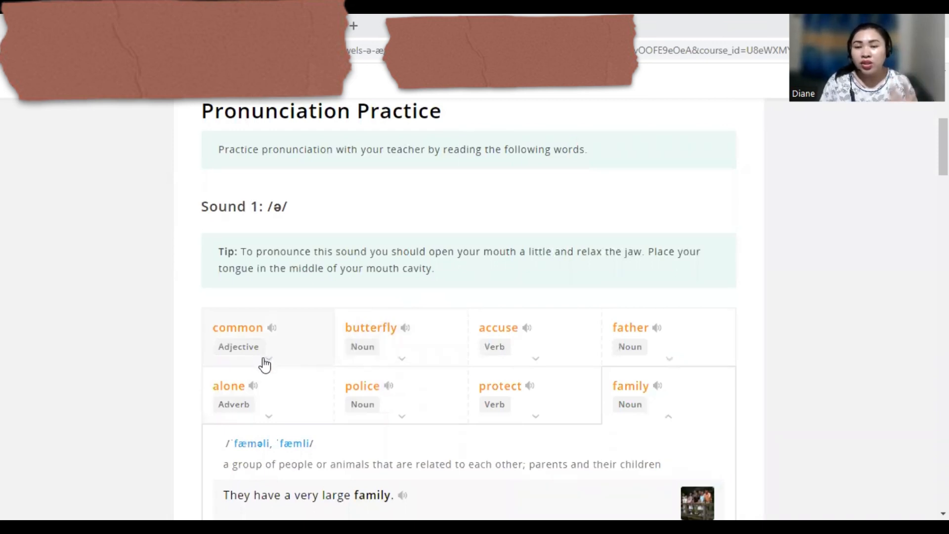
{"action": "mouse_move", "coordinate": [266, 369]}
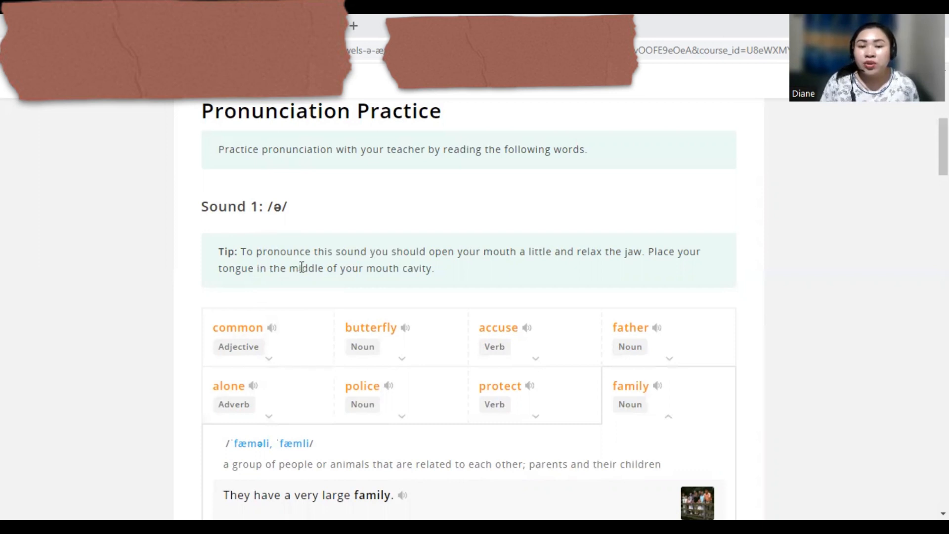
{"action": "mouse_move", "coordinate": [510, 266]}
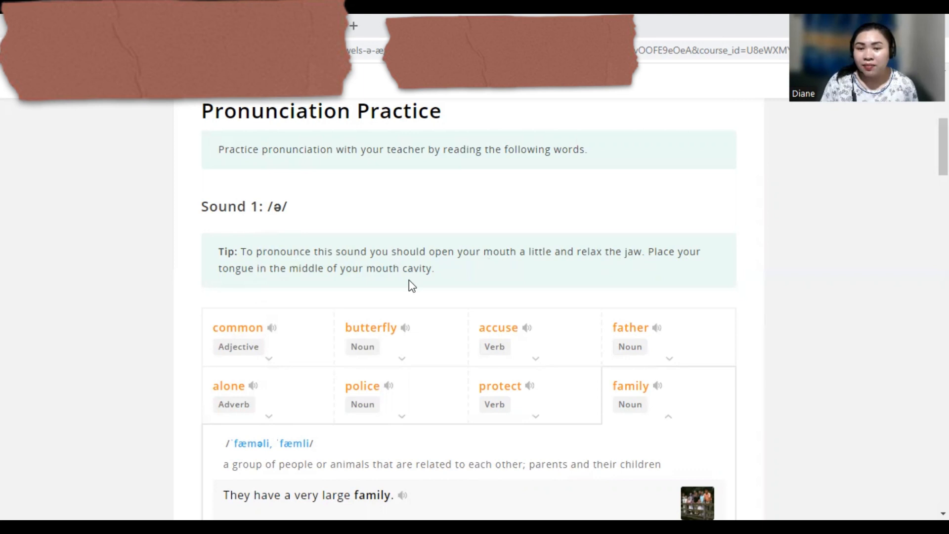
{"action": "mouse_move", "coordinate": [345, 362]}
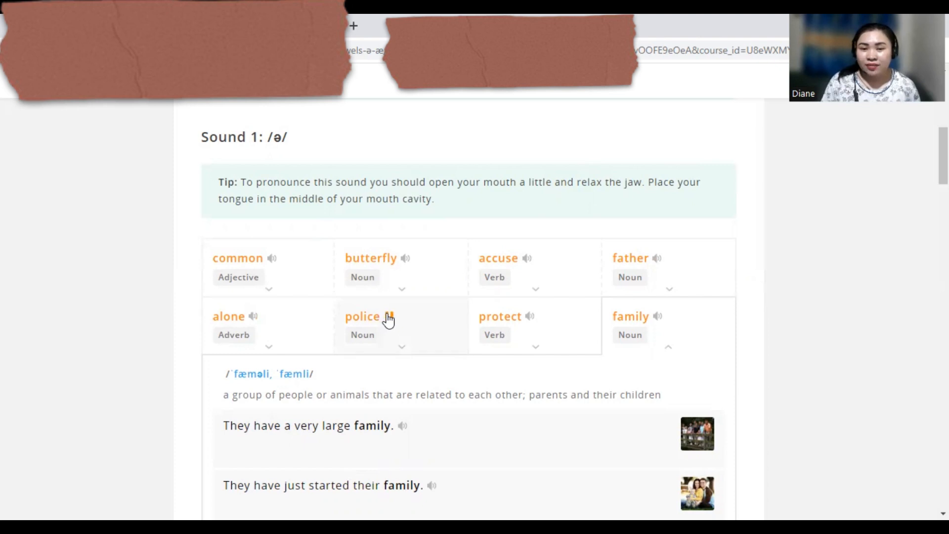
{"action": "mouse_move", "coordinate": [532, 318]}
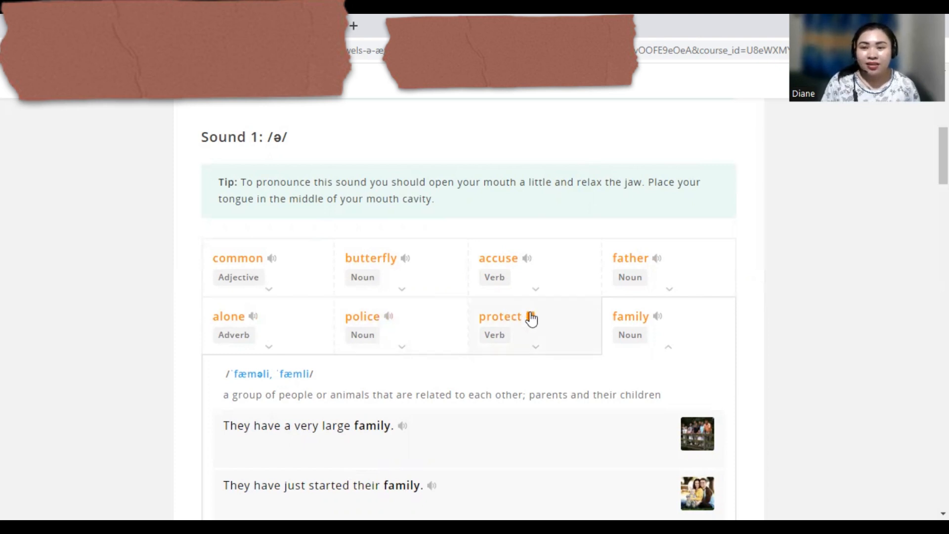
{"action": "mouse_move", "coordinate": [656, 318]}
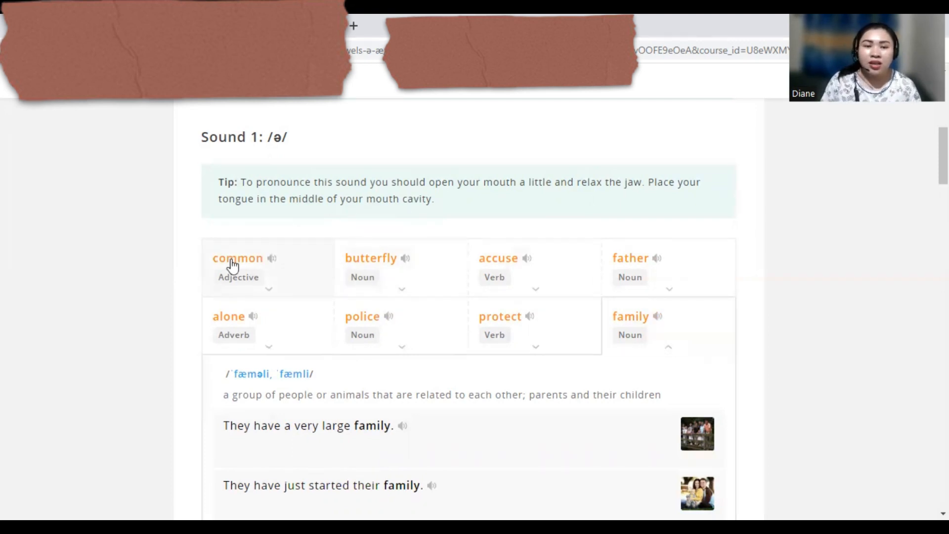
- Expand 'common' and play its sentences about grocery stores, a common mistake and winter colds
{"action": "left_click", "coordinate": [237, 258]}
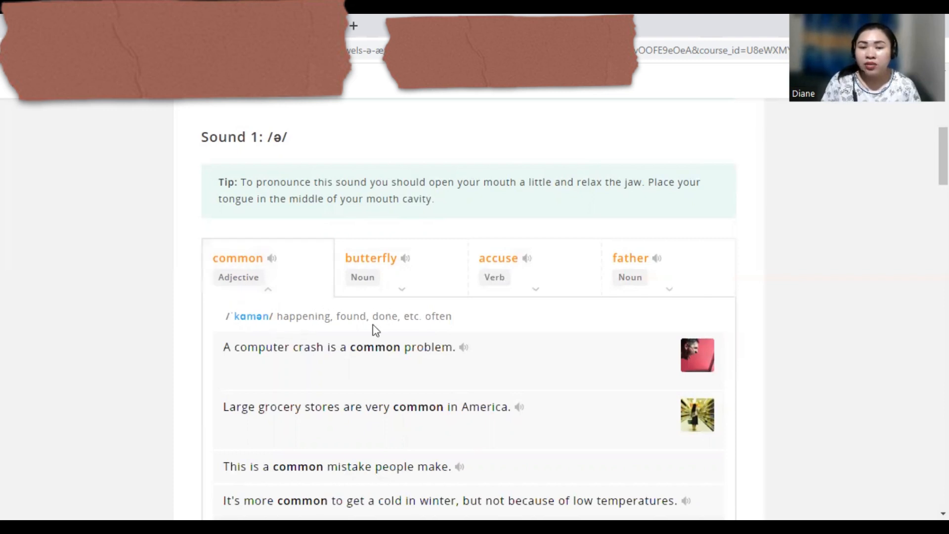
{"action": "mouse_move", "coordinate": [471, 325]}
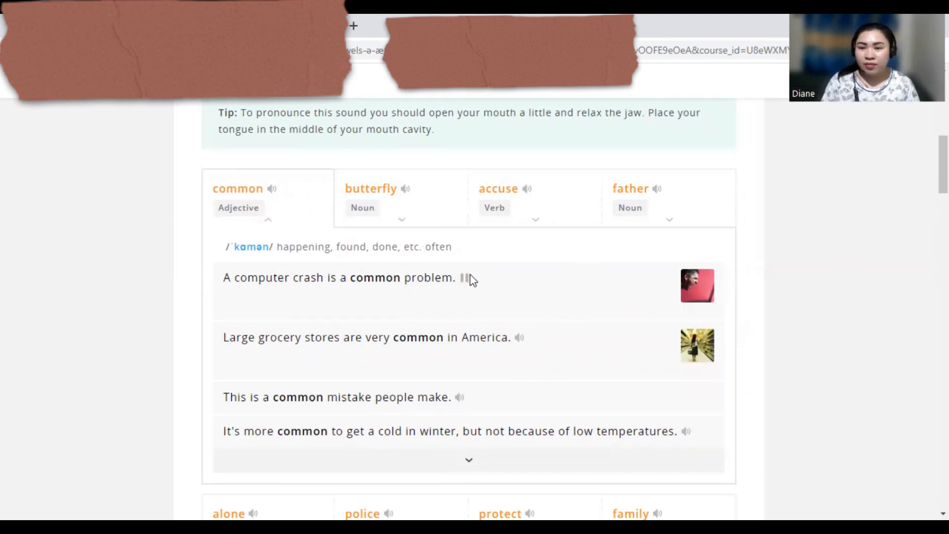
{"action": "mouse_move", "coordinate": [531, 344]}
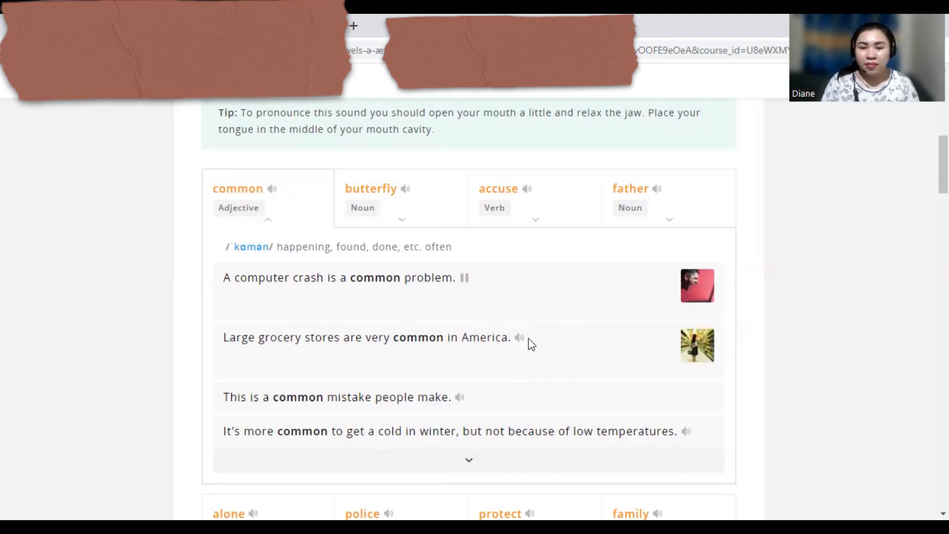
{"action": "left_click", "coordinate": [520, 338]}
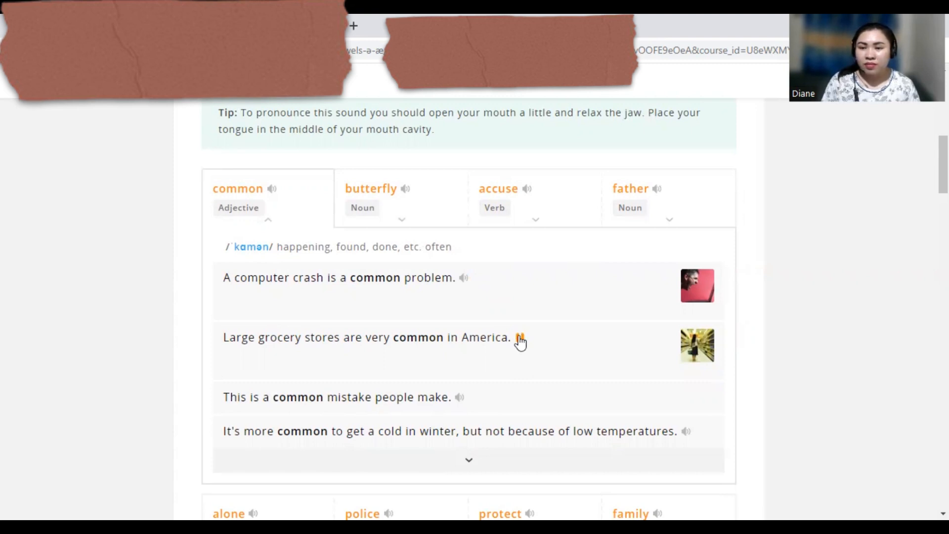
{"action": "mouse_move", "coordinate": [460, 400]}
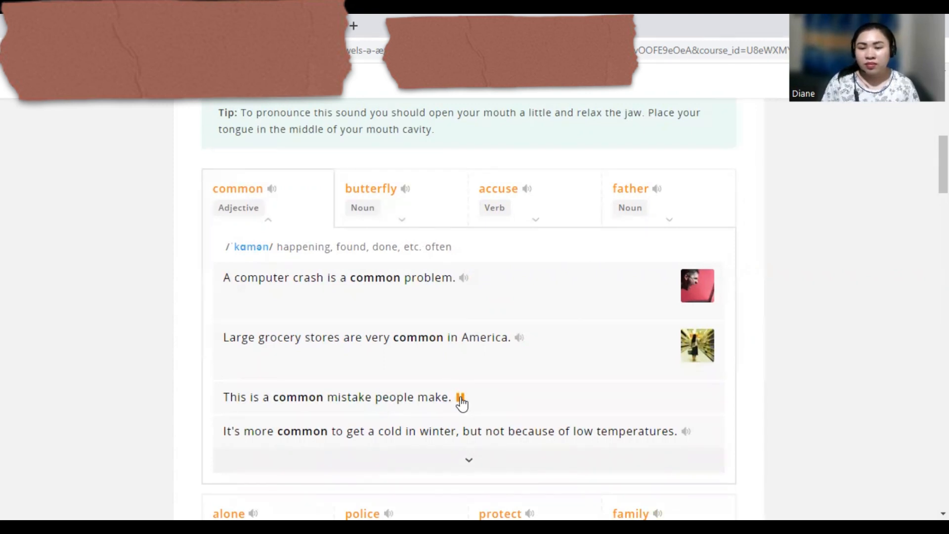
{"action": "left_click", "coordinate": [460, 398]}
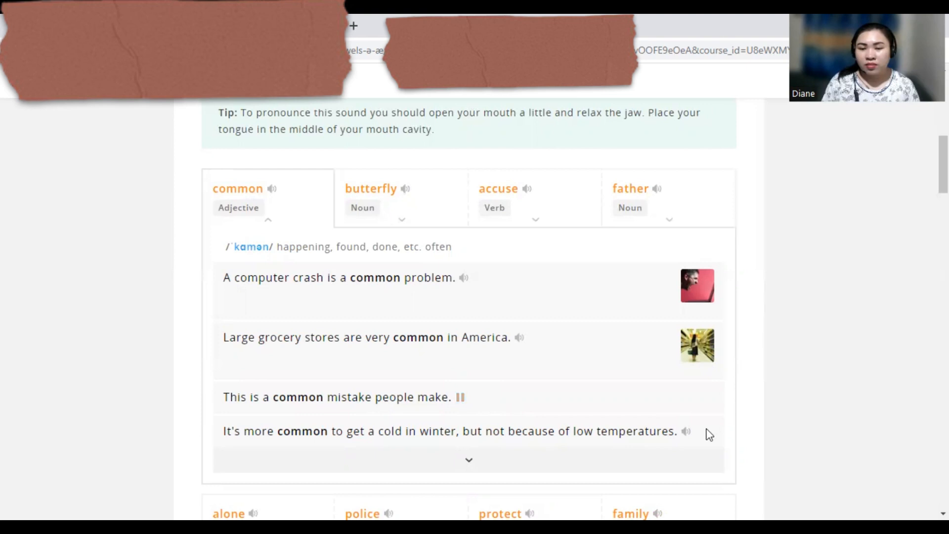
{"action": "left_click", "coordinate": [685, 432]}
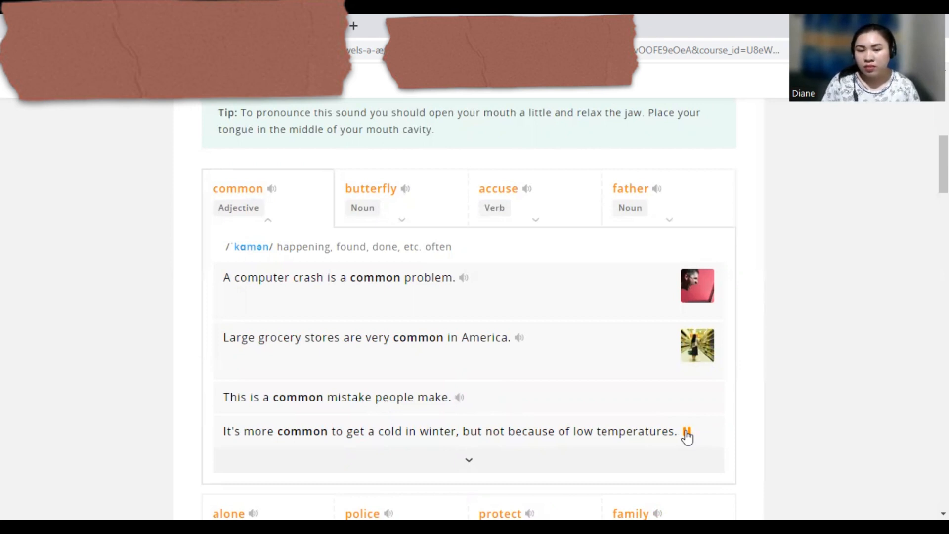
- Expand 'butterfly', hear it pronounced and play its lifespan example sentence
{"action": "left_click", "coordinate": [371, 188]}
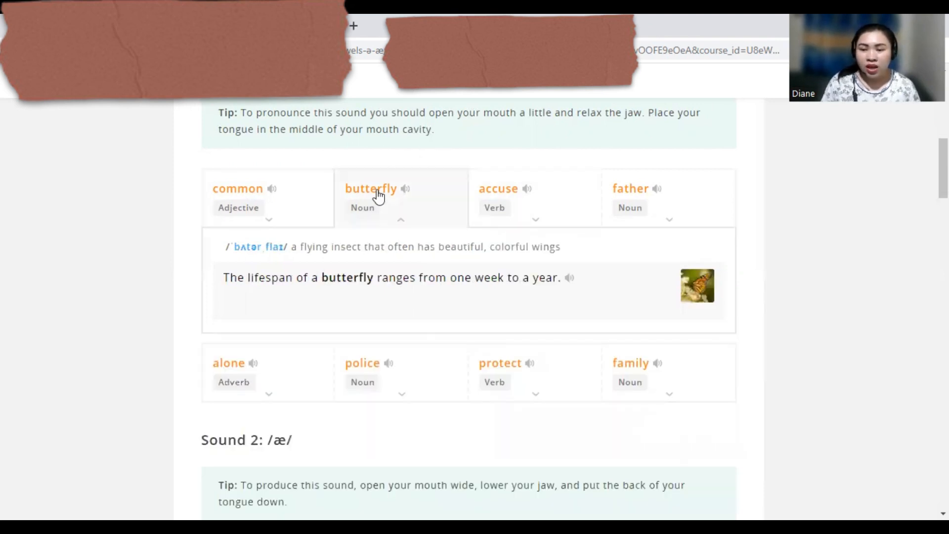
{"action": "left_click", "coordinate": [404, 188]}
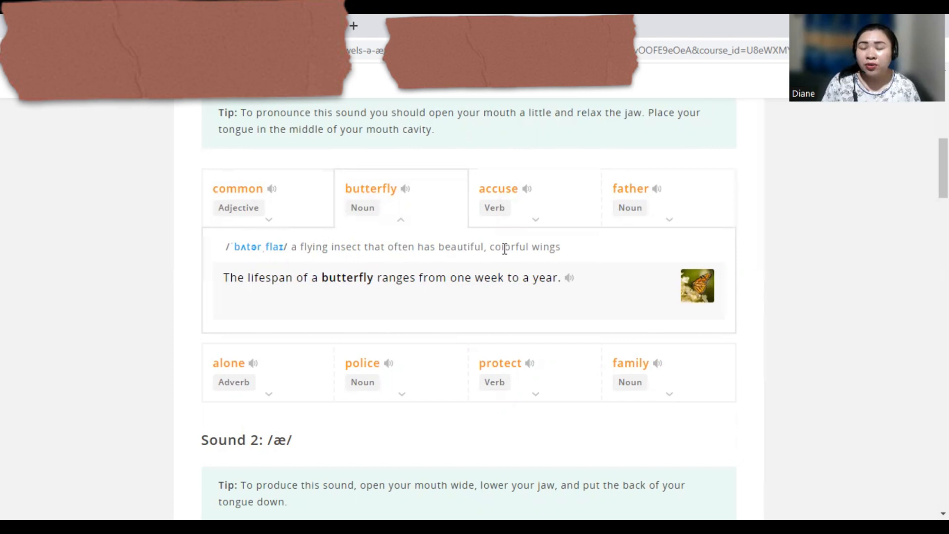
{"action": "mouse_move", "coordinate": [560, 271]}
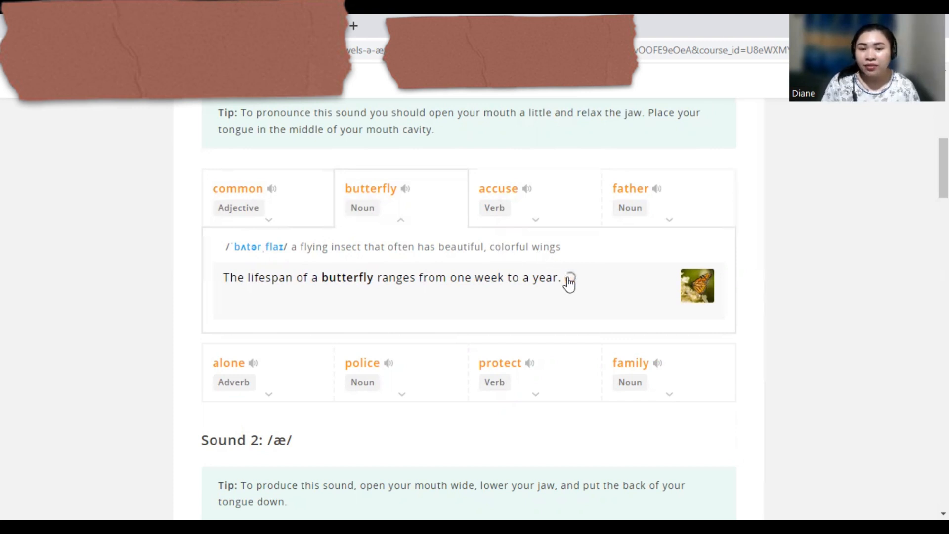
{"action": "left_click", "coordinate": [569, 280]}
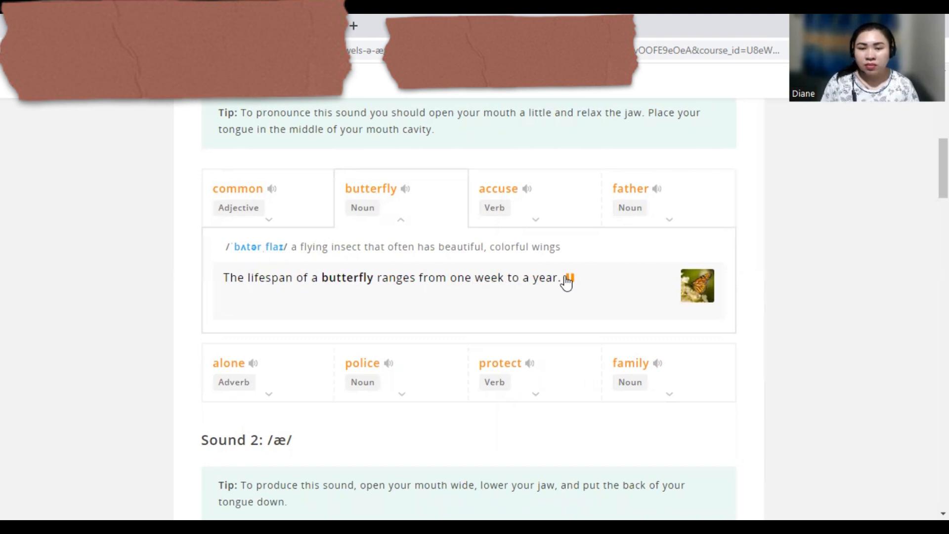
- Expand 'accuse' and play its four example sentences, then expand 'father'
{"action": "left_click", "coordinate": [527, 188]}
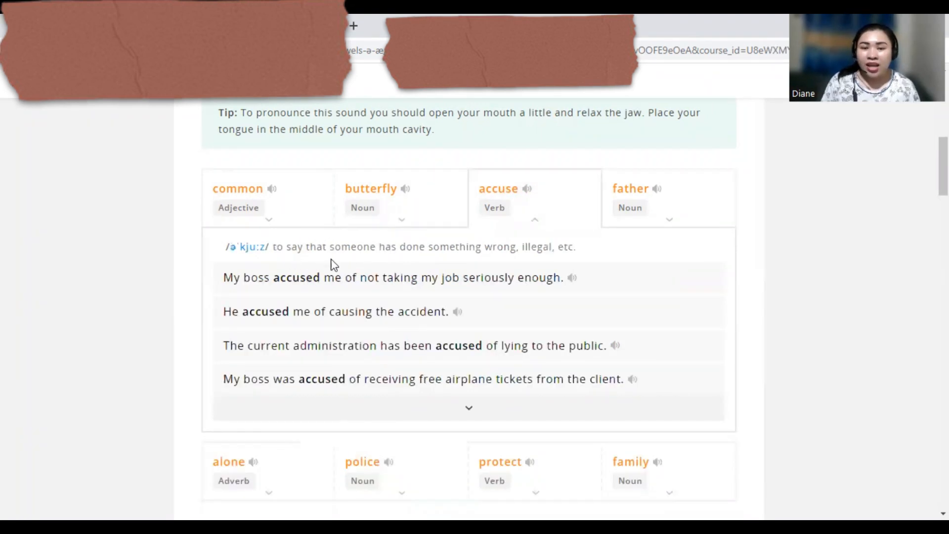
{"action": "mouse_move", "coordinate": [517, 263]}
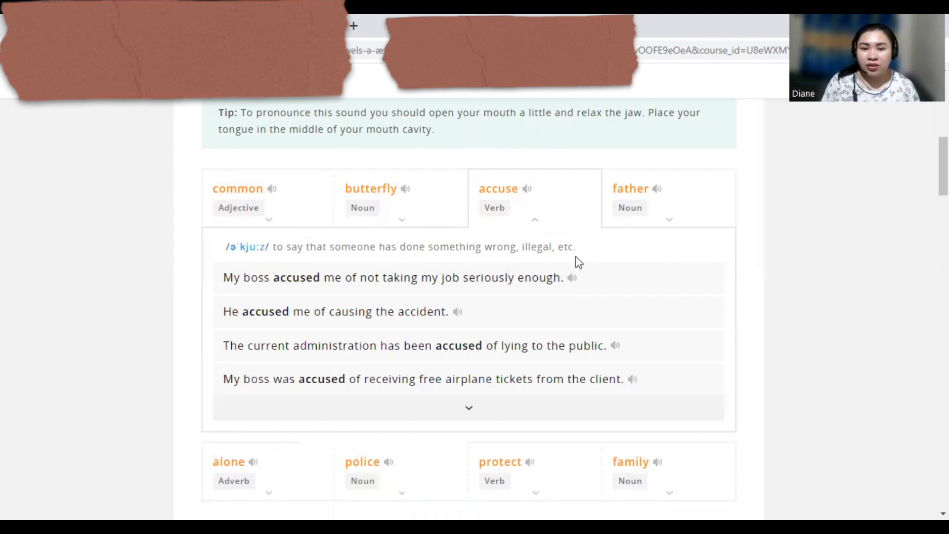
{"action": "left_click", "coordinate": [571, 277]}
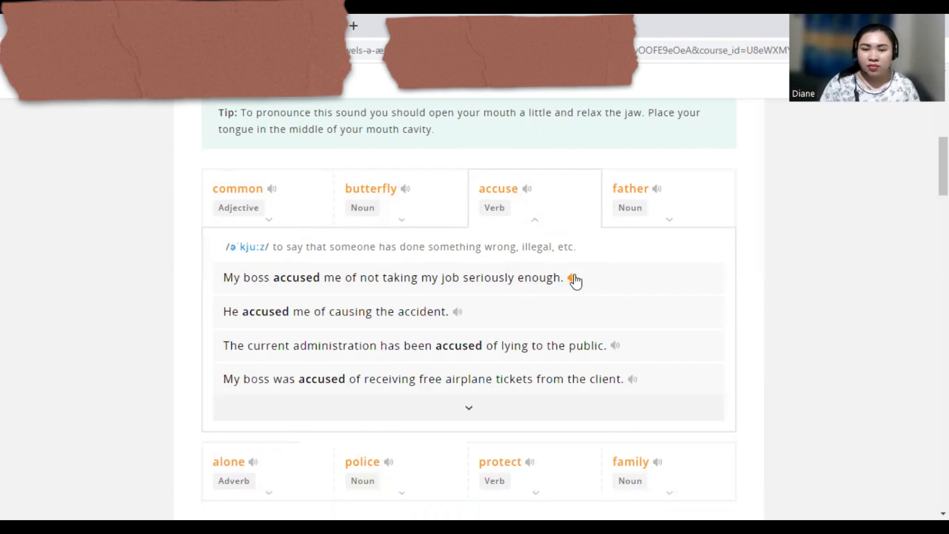
{"action": "left_click", "coordinate": [573, 278]}
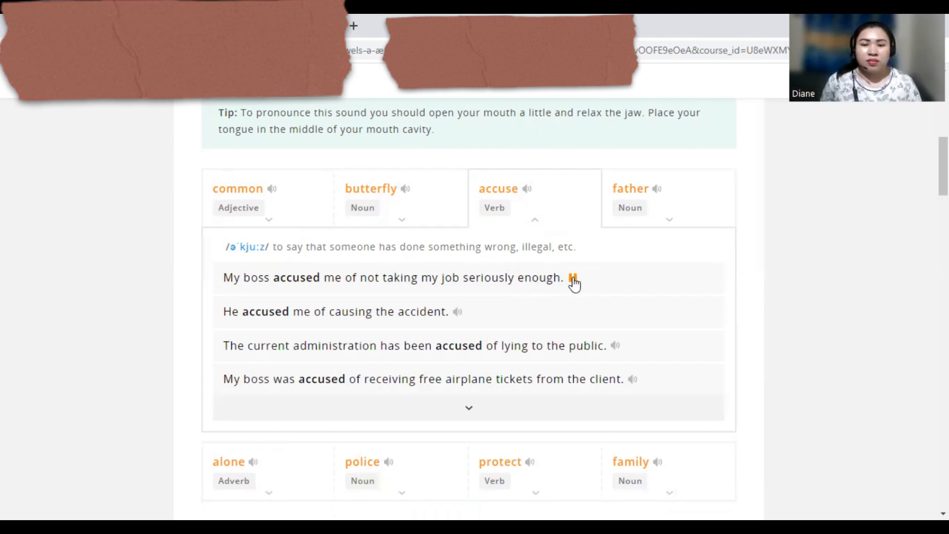
{"action": "left_click", "coordinate": [571, 277]}
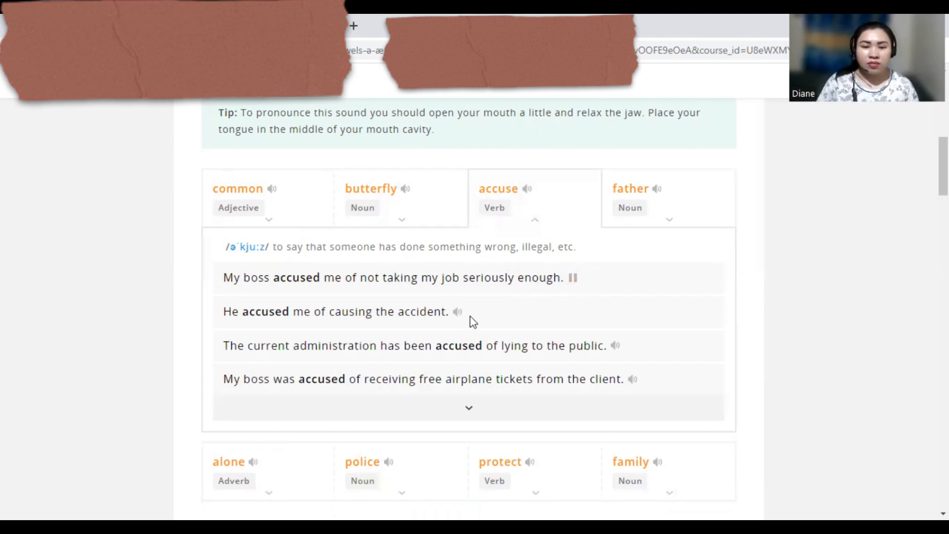
{"action": "left_click", "coordinate": [458, 311]}
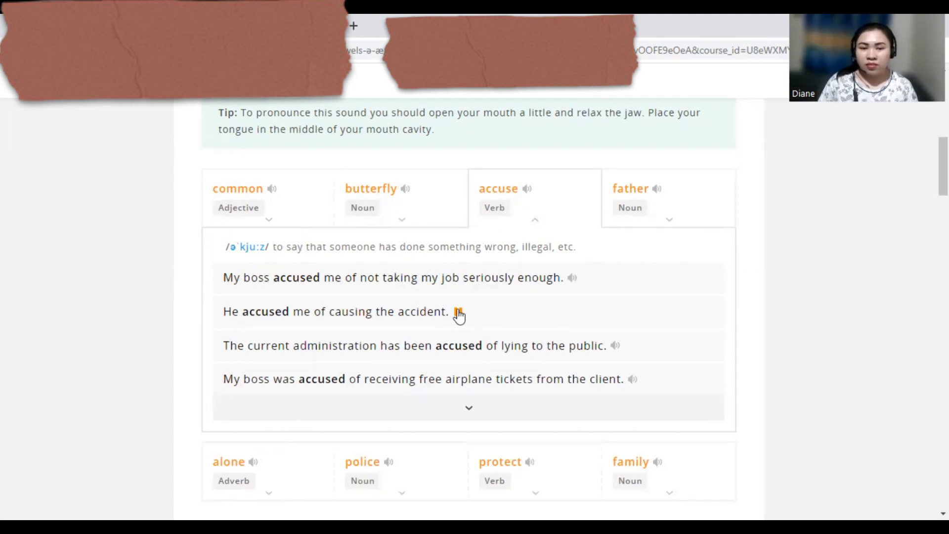
{"action": "left_click", "coordinate": [614, 345]}
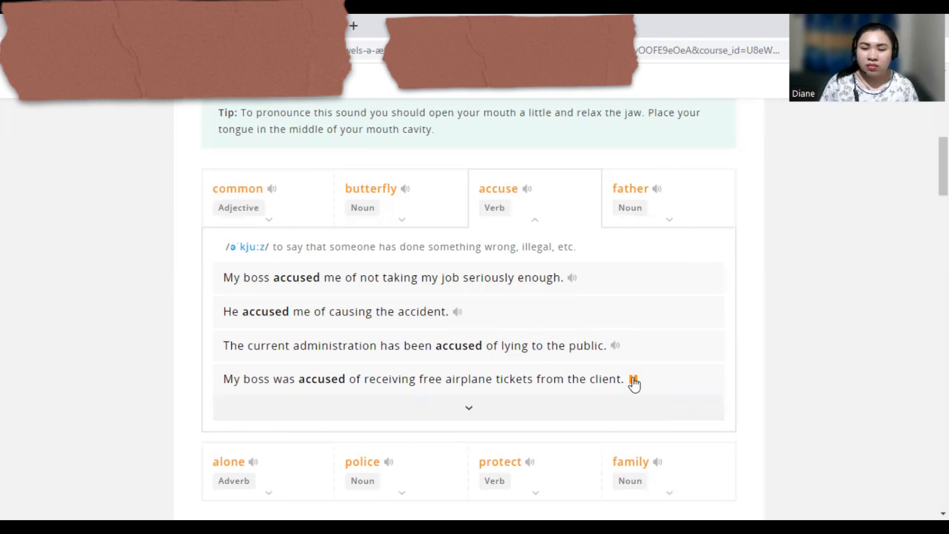
{"action": "left_click", "coordinate": [632, 188]}
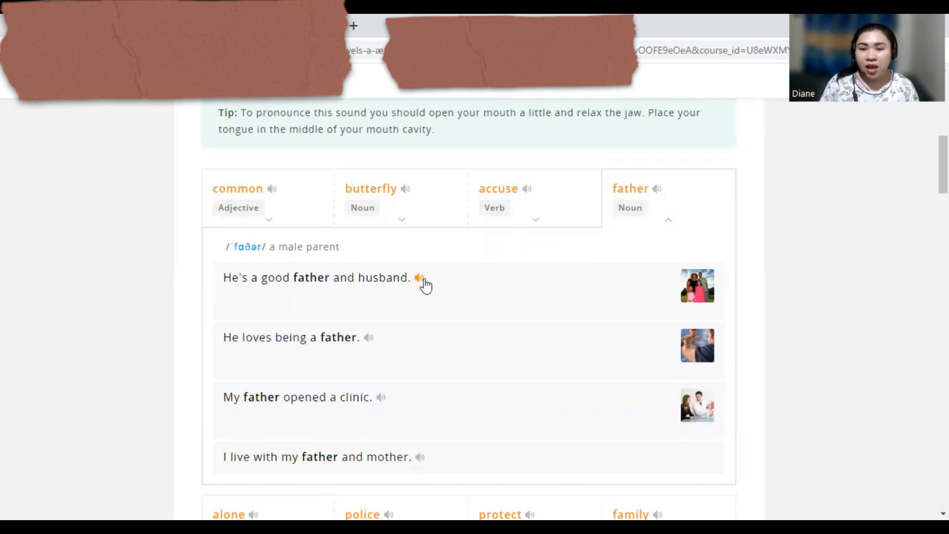
- Play the remaining 'father' sentences and the 'alone' sentence 'I enjoy working alone'
{"action": "left_click", "coordinate": [418, 277]}
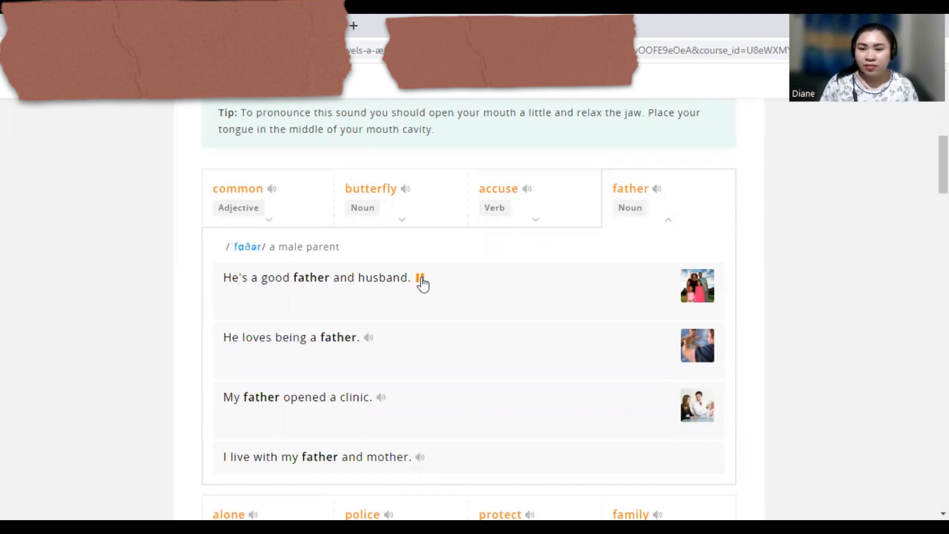
{"action": "scroll", "scroll_direction": "down", "scroll_amount": 3}
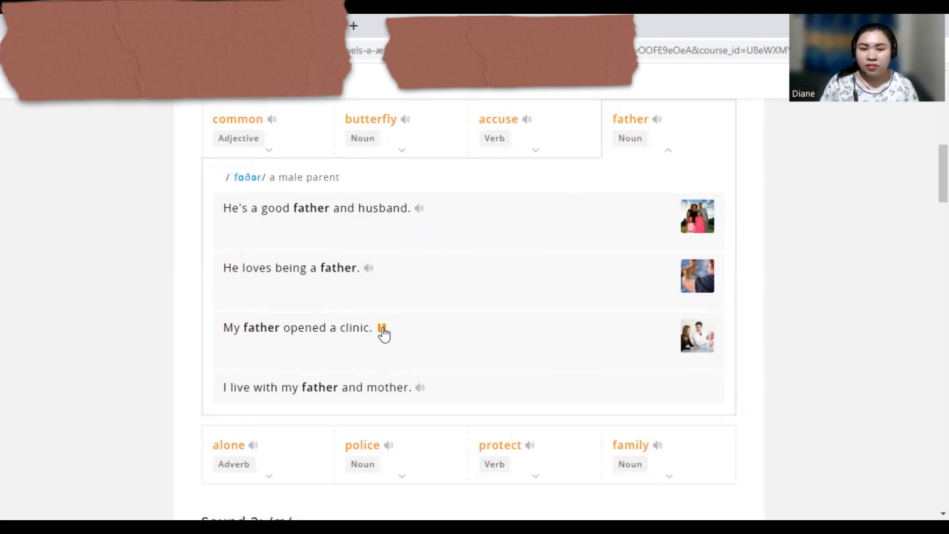
{"action": "left_click", "coordinate": [383, 327]}
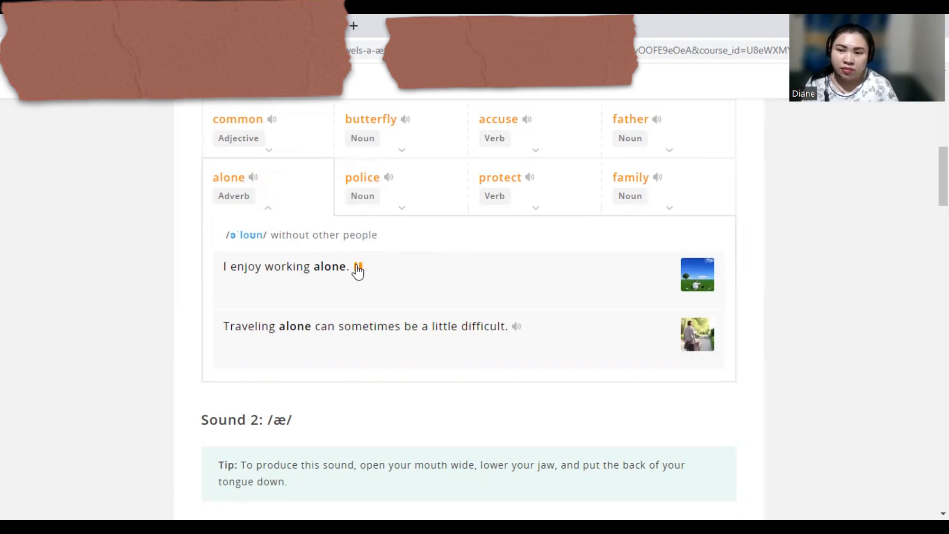
{"action": "left_click", "coordinate": [515, 326]}
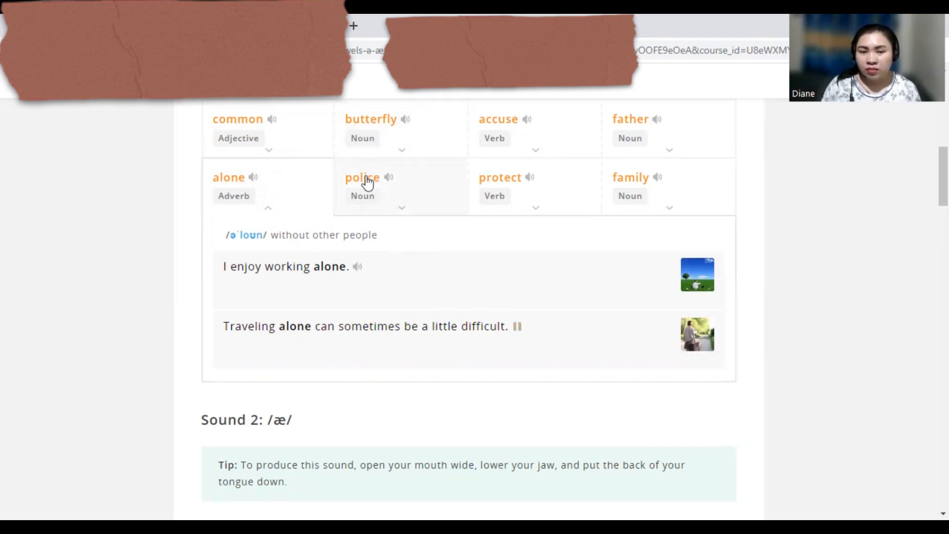
- Expand 'police' and play 'The police have arrived' and 'I called the police'
{"action": "left_click", "coordinate": [362, 177]}
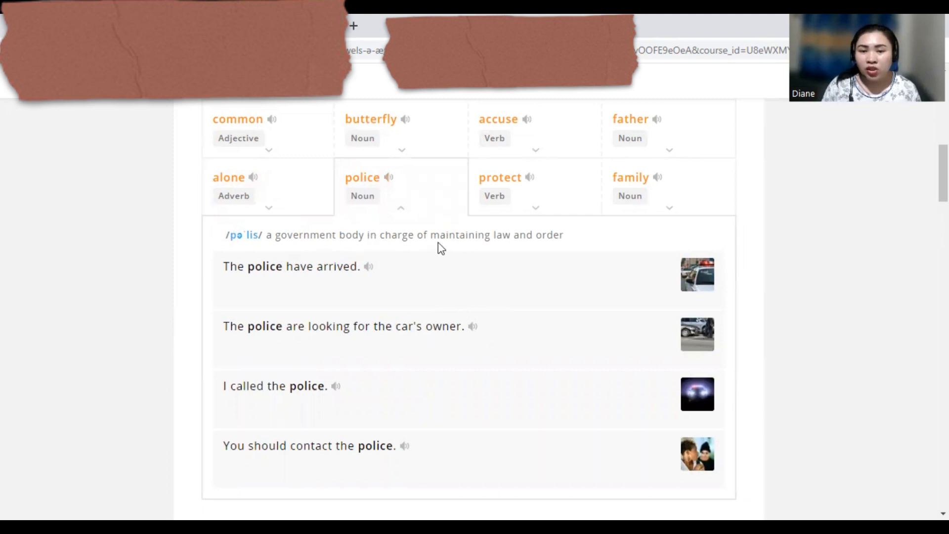
{"action": "mouse_move", "coordinate": [553, 249]}
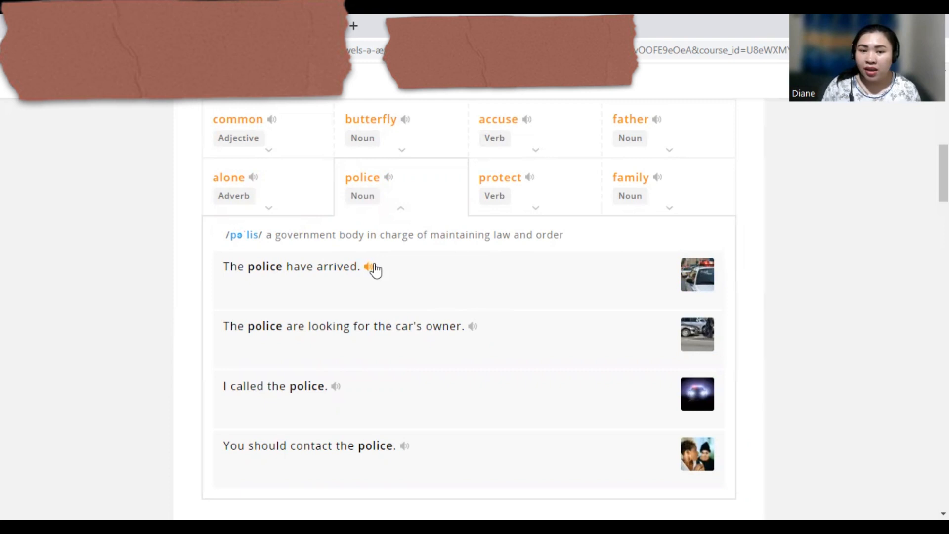
{"action": "left_click", "coordinate": [369, 266]}
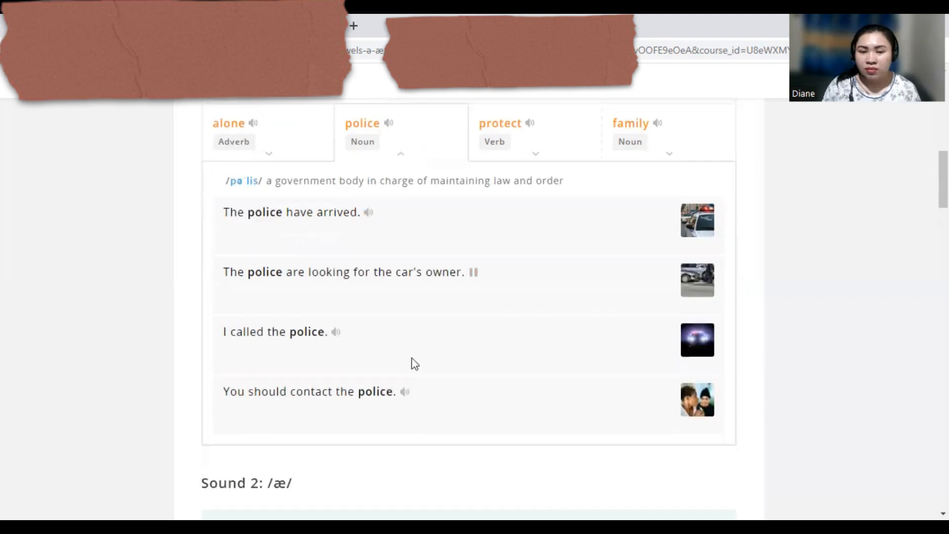
{"action": "scroll", "scroll_direction": "down", "scroll_amount": 3}
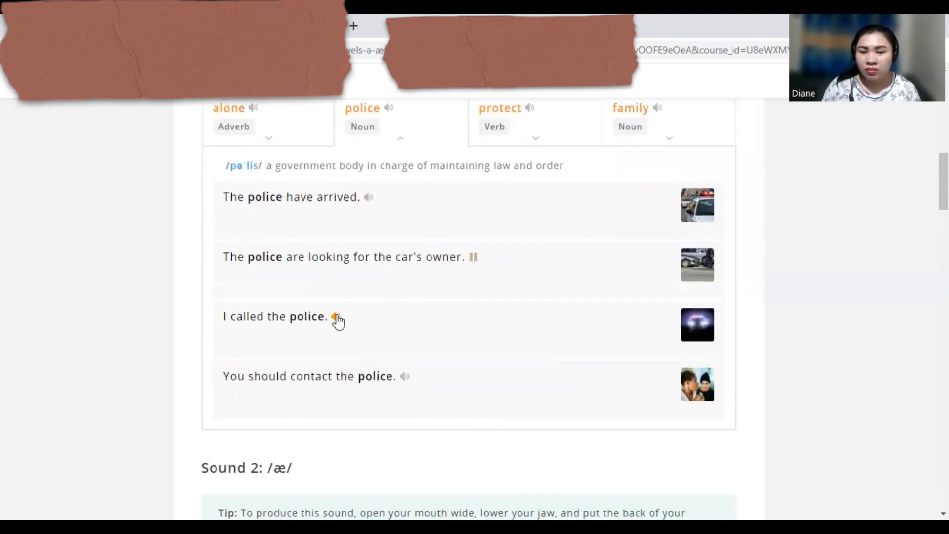
{"action": "left_click", "coordinate": [336, 316]}
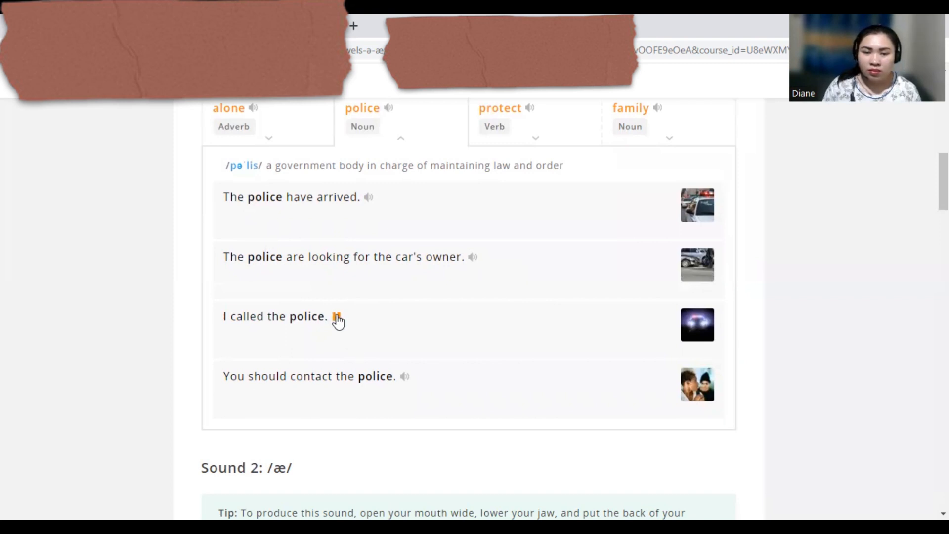
{"action": "mouse_move", "coordinate": [405, 376]}
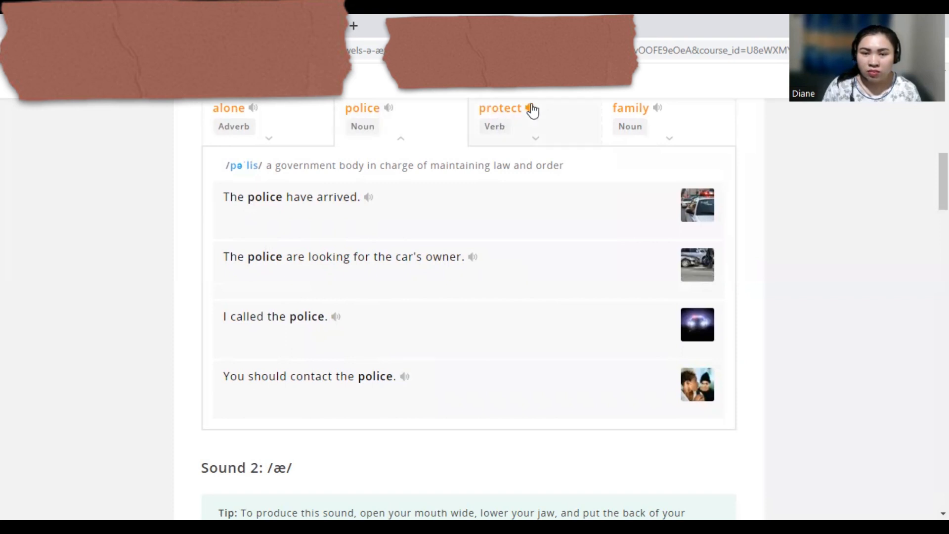
- Expand 'protect' and play its sentences about the environment, two dogs and customers' information
{"action": "left_click", "coordinate": [500, 108]}
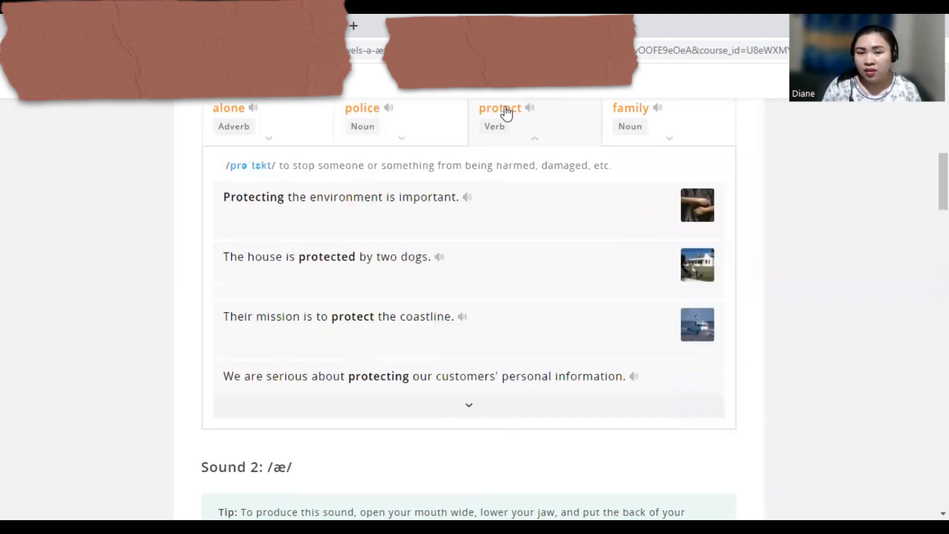
{"action": "mouse_move", "coordinate": [388, 182]}
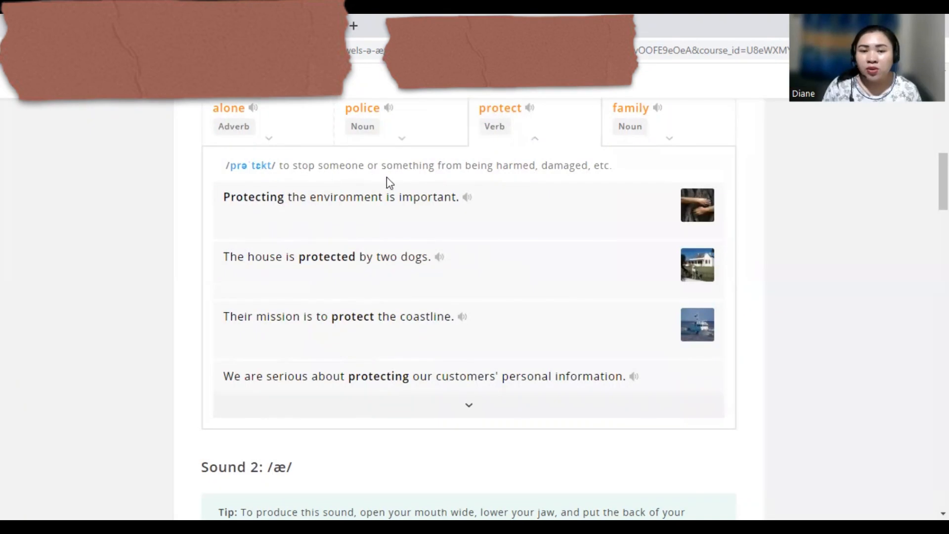
{"action": "mouse_move", "coordinate": [522, 181]}
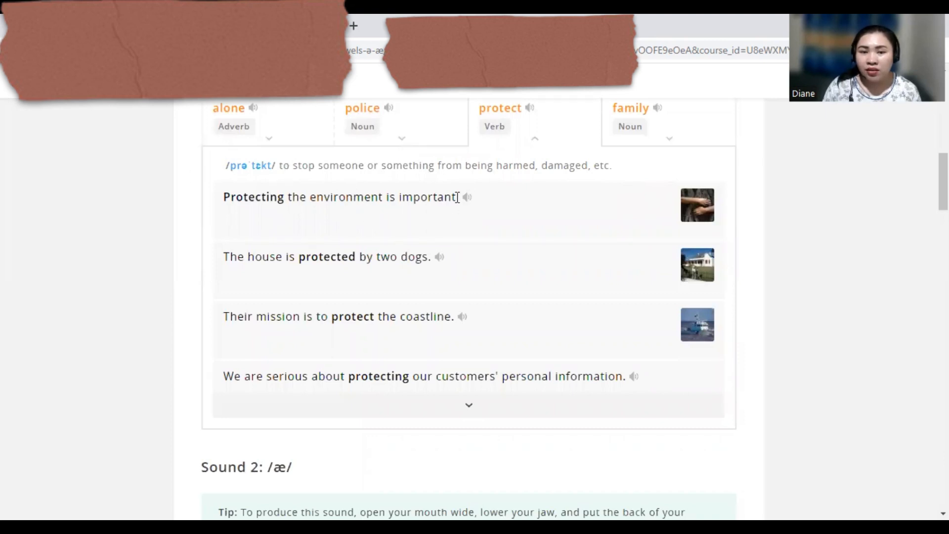
{"action": "left_click", "coordinate": [467, 197]}
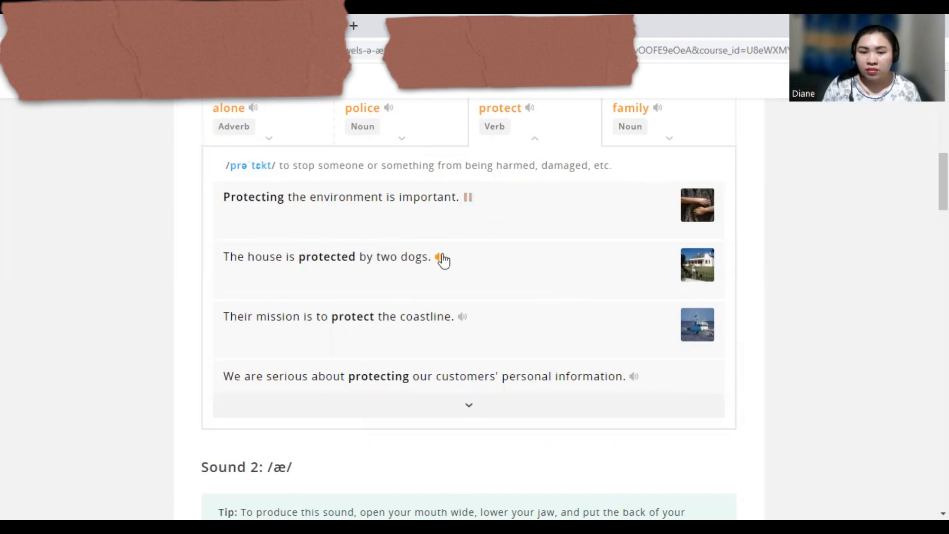
{"action": "left_click", "coordinate": [439, 257]}
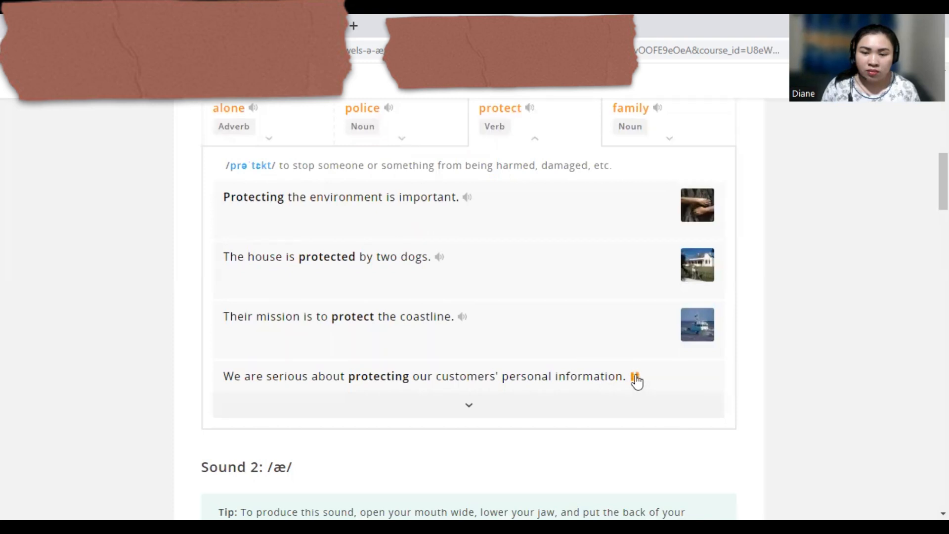
{"action": "left_click", "coordinate": [635, 376]}
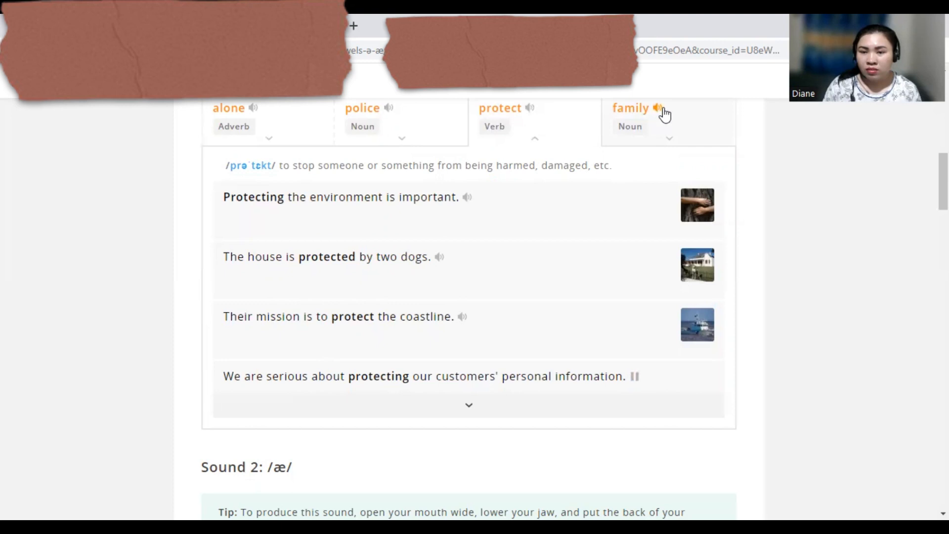
- Expand 'family' and play its sentences about starting a family and the beach trip
{"action": "left_click", "coordinate": [632, 108]}
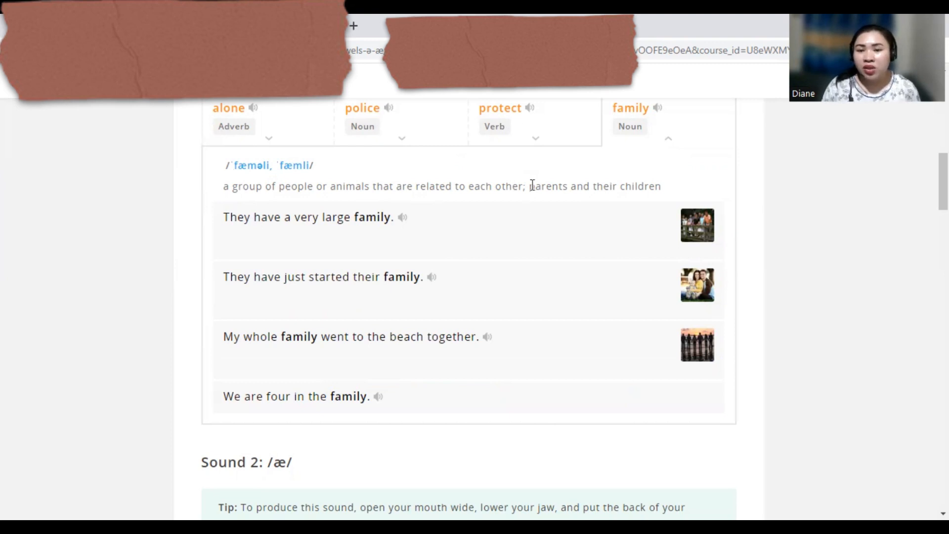
{"action": "mouse_move", "coordinate": [468, 239]}
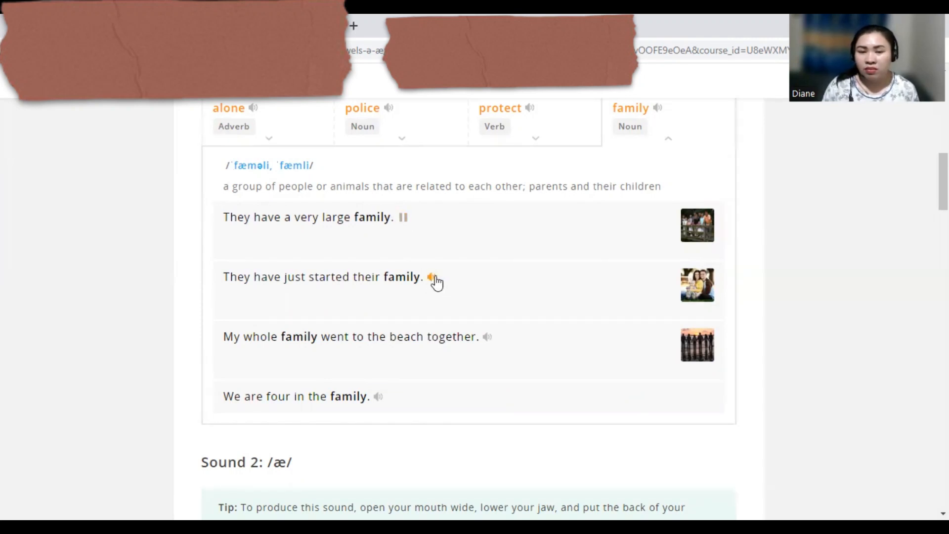
{"action": "left_click", "coordinate": [430, 277]}
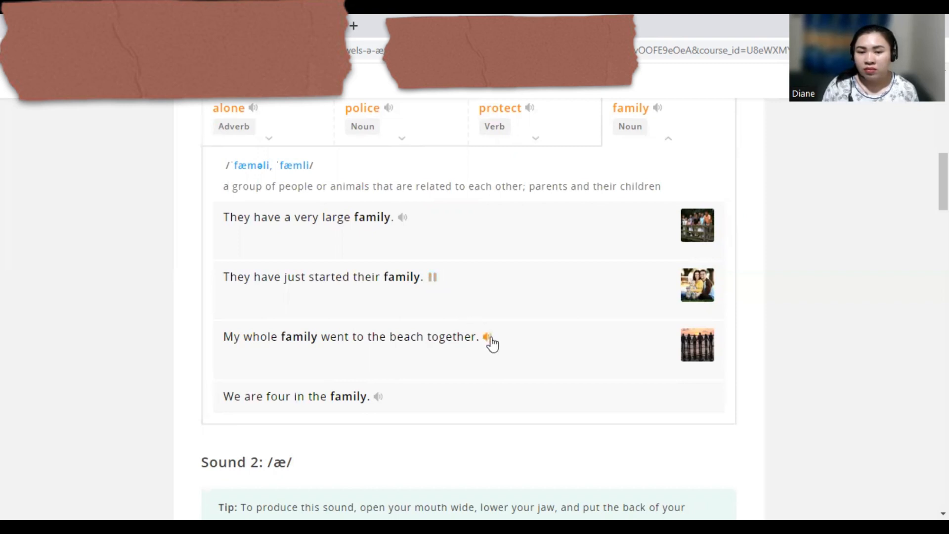
{"action": "left_click", "coordinate": [486, 336]}
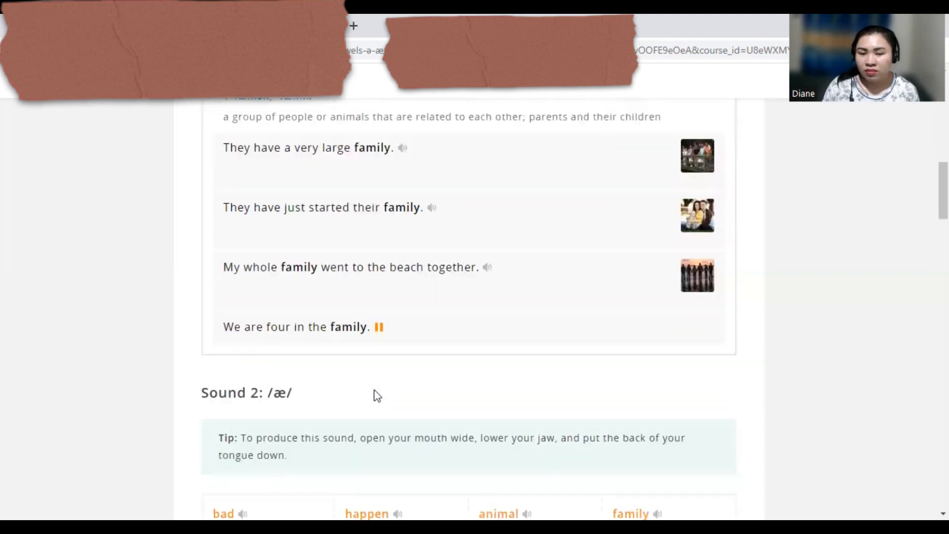
- Reach the Sound 2 /æ/ list, expand 'trap', then re-expand 'band'
{"action": "scroll", "scroll_direction": "down", "scroll_amount": 3}
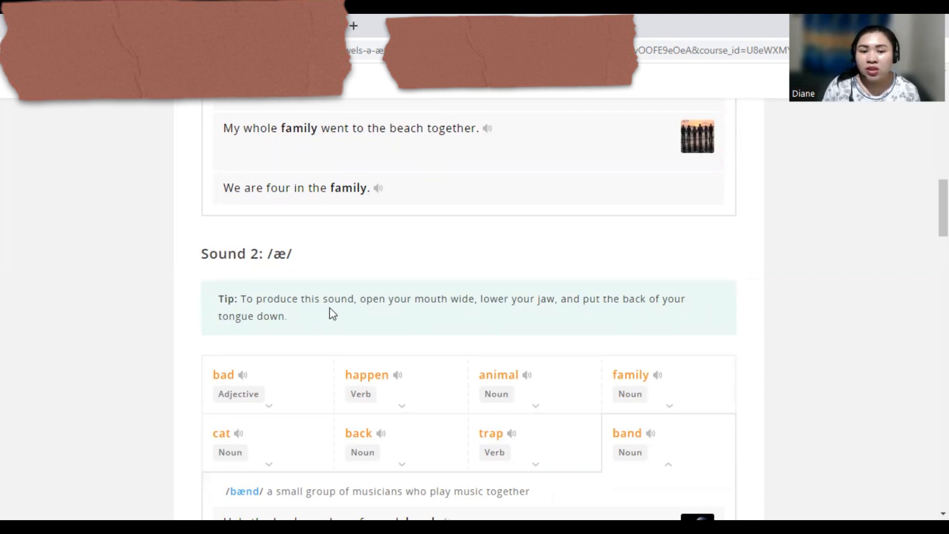
{"action": "mouse_move", "coordinate": [491, 317]}
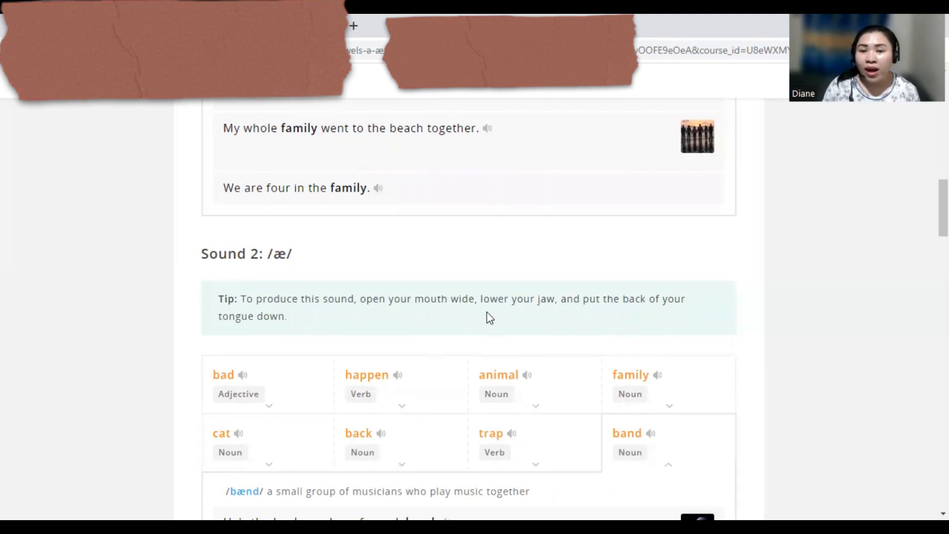
{"action": "mouse_move", "coordinate": [616, 317]}
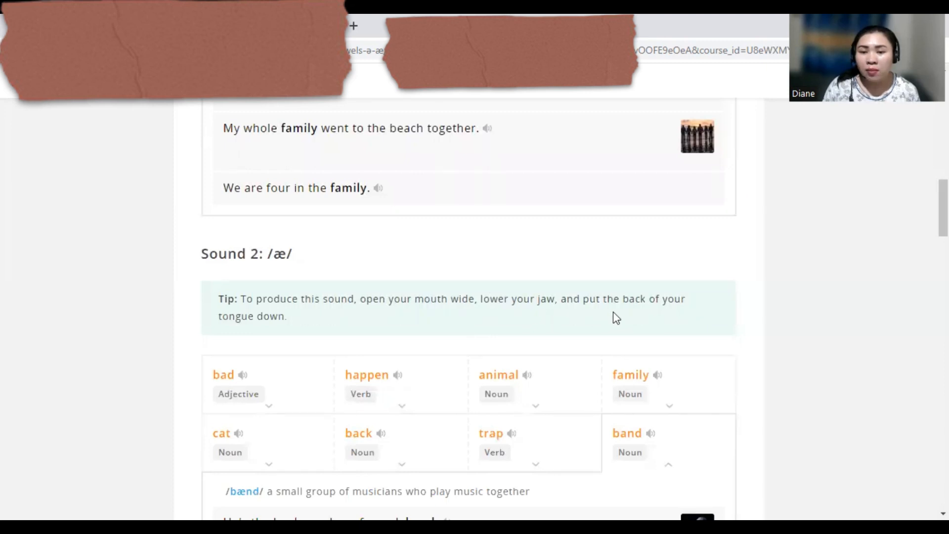
{"action": "mouse_move", "coordinate": [343, 327]}
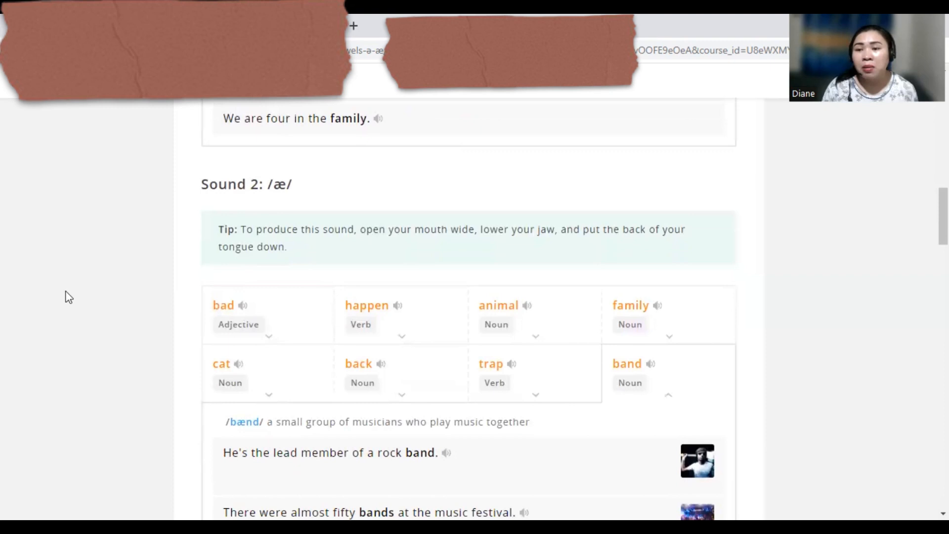
{"action": "mouse_move", "coordinate": [40, 320]}
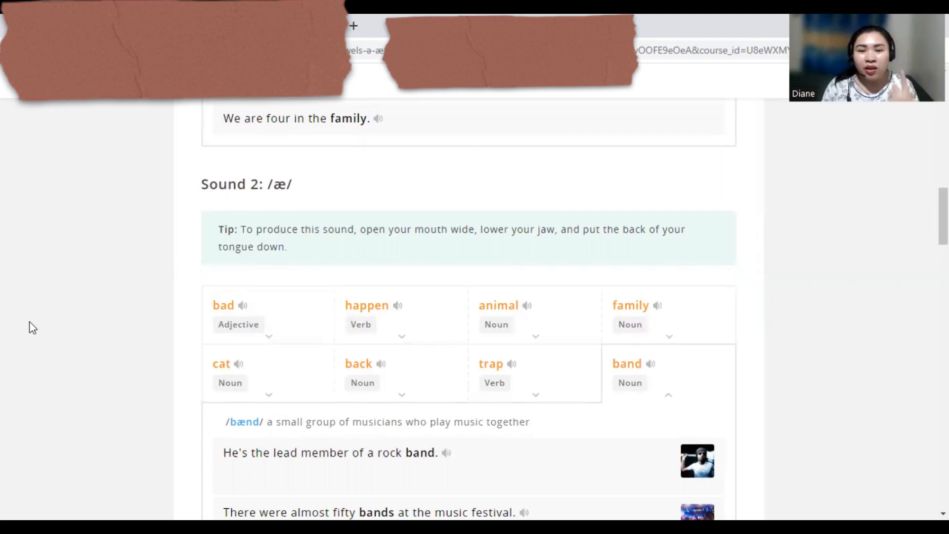
{"action": "left_click", "coordinate": [243, 305]}
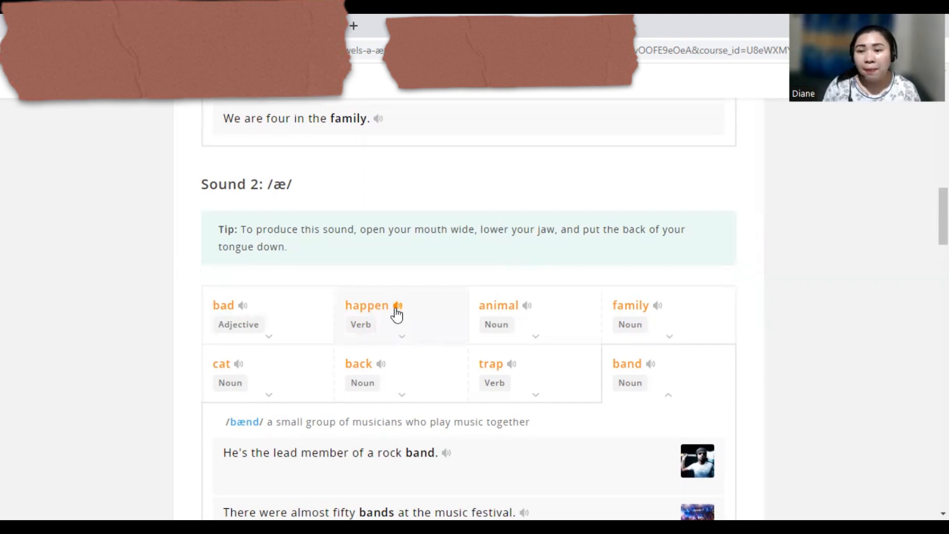
{"action": "mouse_move", "coordinate": [528, 305]}
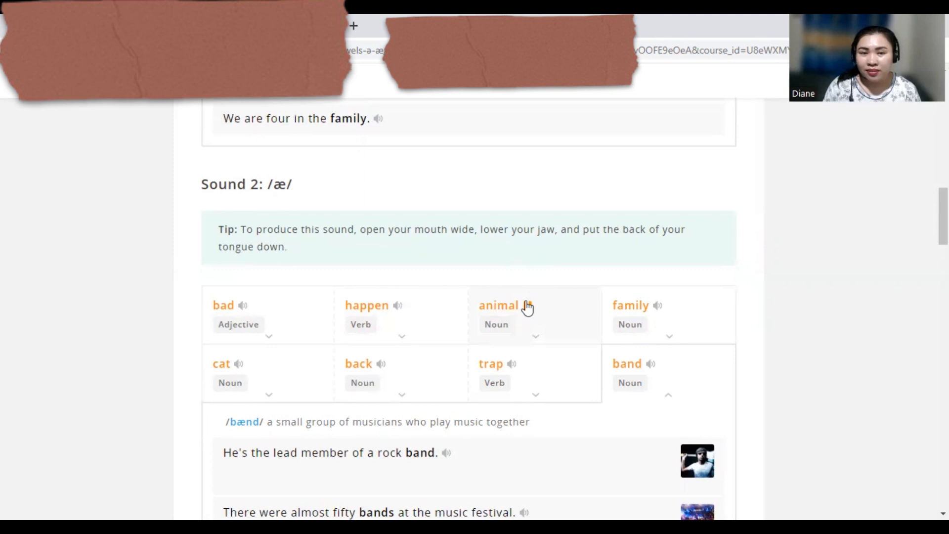
{"action": "mouse_move", "coordinate": [659, 307]}
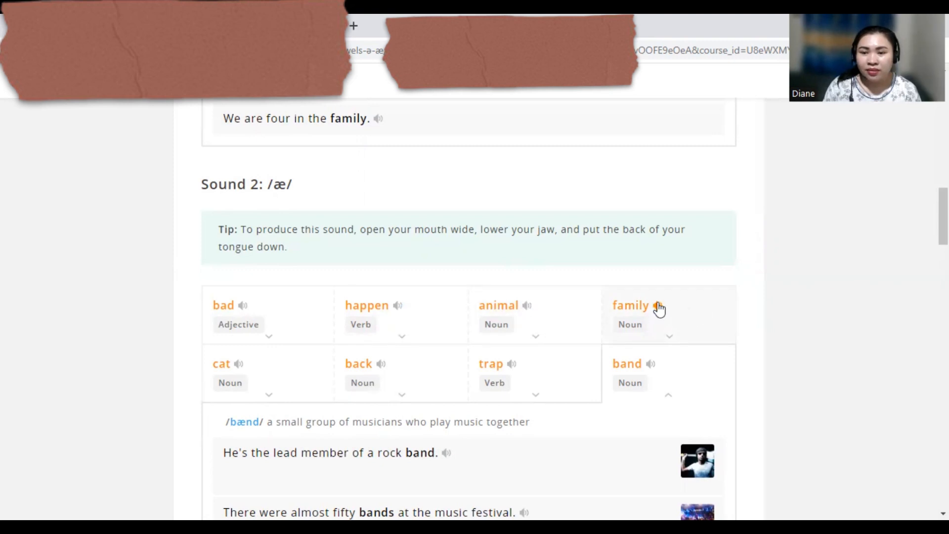
{"action": "mouse_move", "coordinate": [237, 367]}
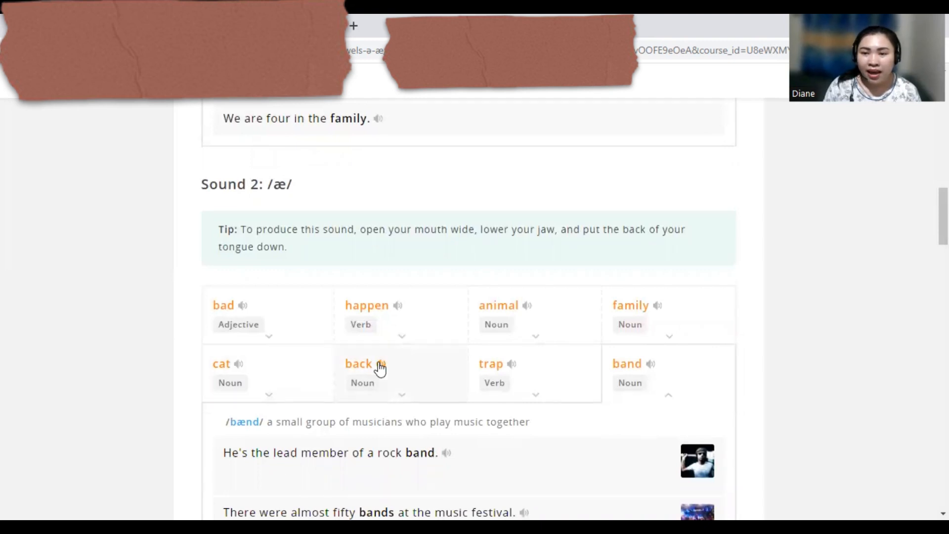
{"action": "left_click", "coordinate": [490, 363]}
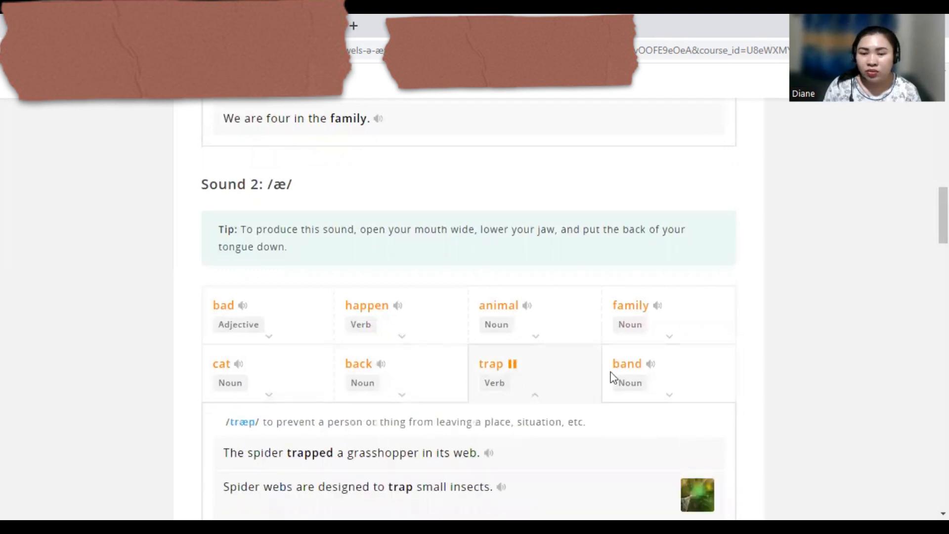
{"action": "left_click", "coordinate": [627, 364]}
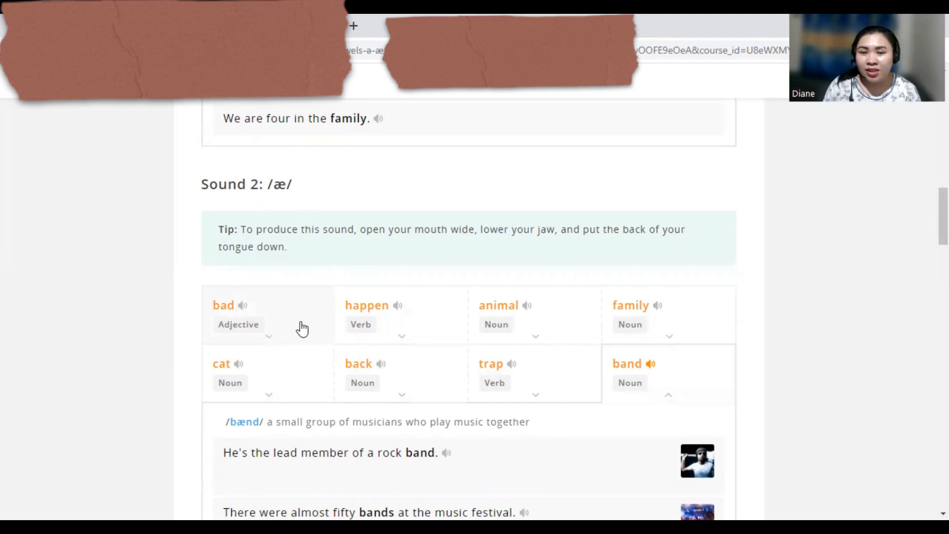
- Expand 'bad' and play 'You're a very bad dog.' and 'Smoking is bad for you.'
{"action": "left_click", "coordinate": [243, 306]}
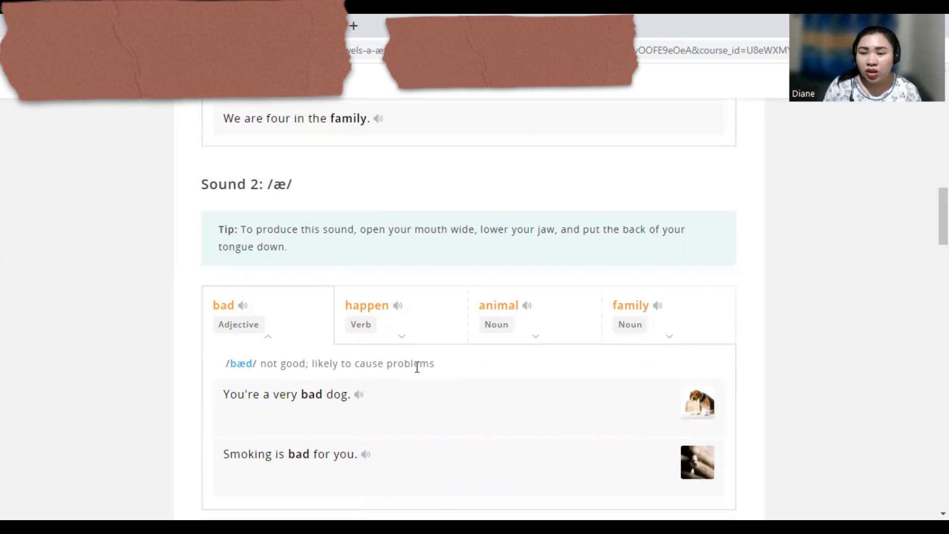
{"action": "scroll", "scroll_direction": "down", "scroll_amount": 3}
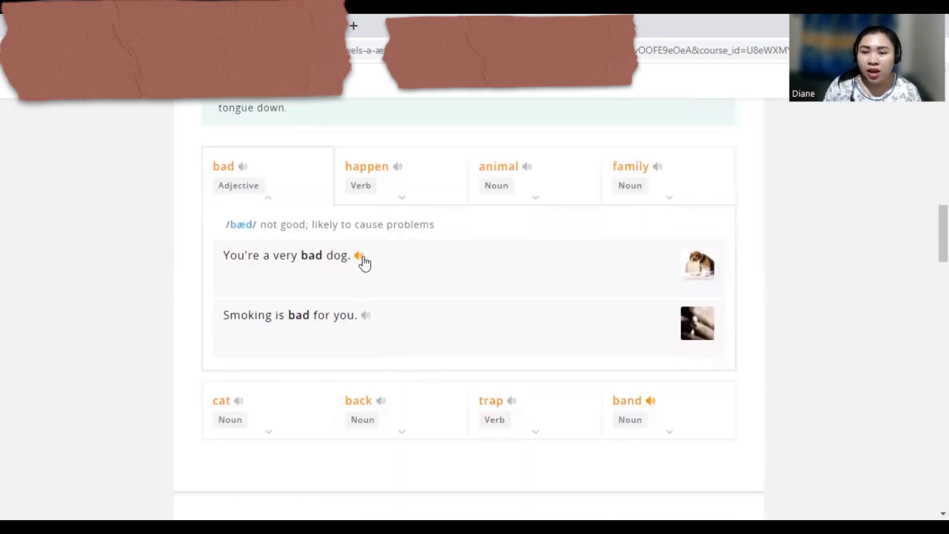
{"action": "left_click", "coordinate": [358, 255]}
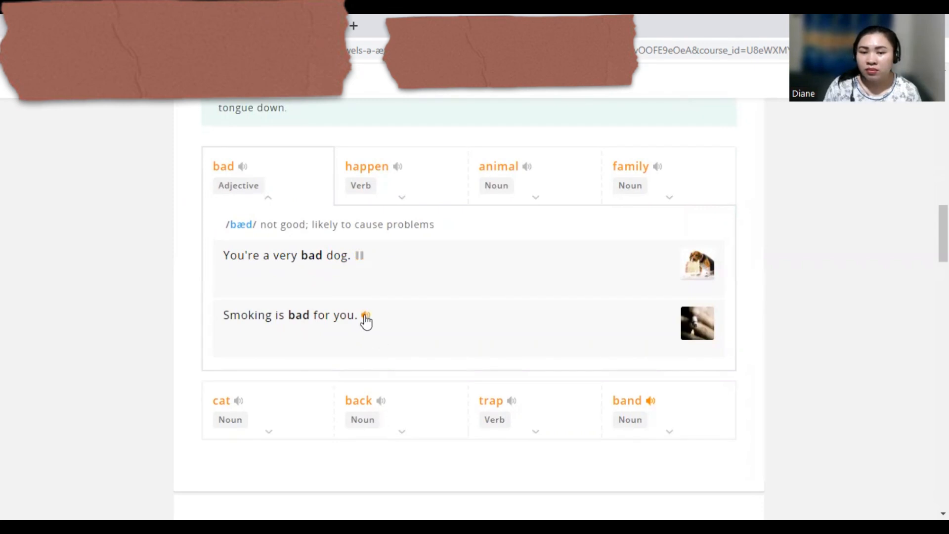
{"action": "left_click", "coordinate": [366, 315]}
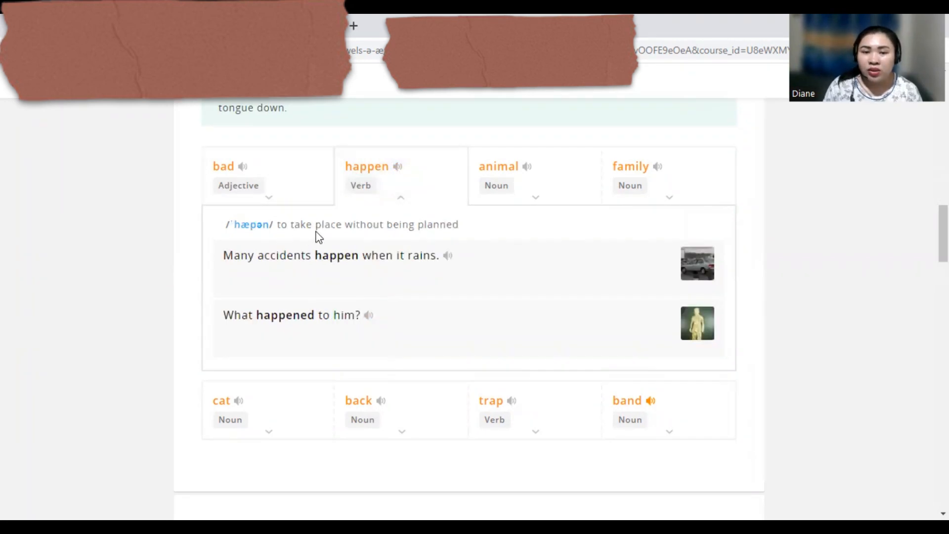
{"action": "mouse_move", "coordinate": [463, 235]}
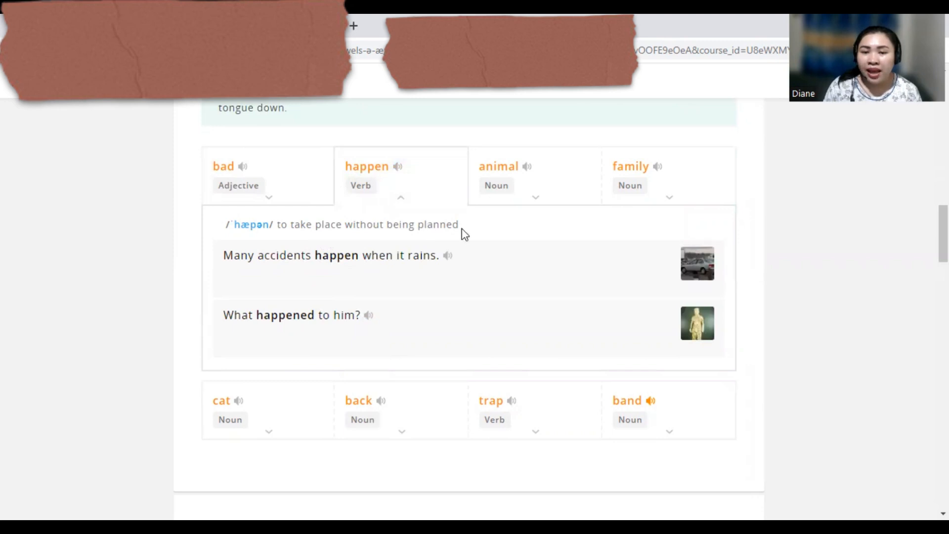
- Play the 'happen' example sentence read aloud
{"action": "left_click", "coordinate": [447, 255]}
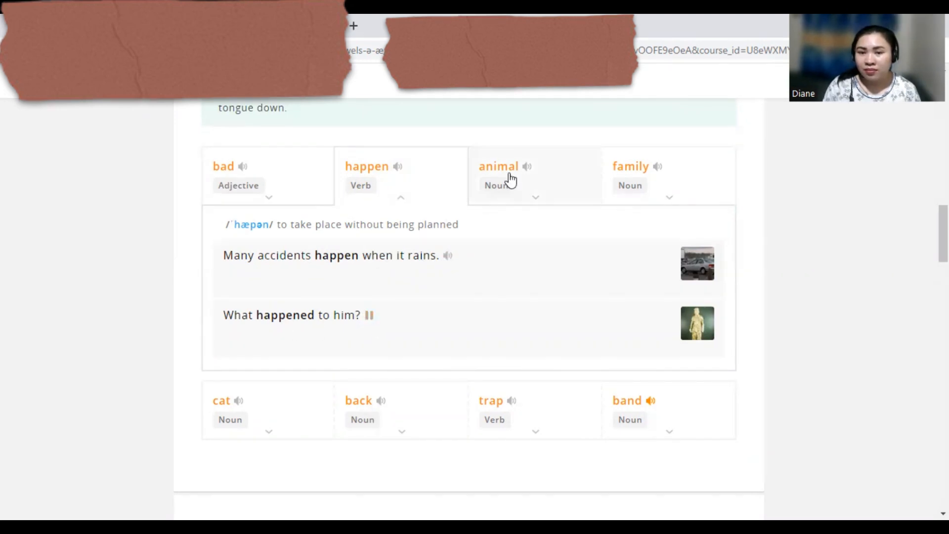
- Expand "animal" and play both sentences, replaying the favorite-animals one twice
{"action": "left_click", "coordinate": [498, 176]}
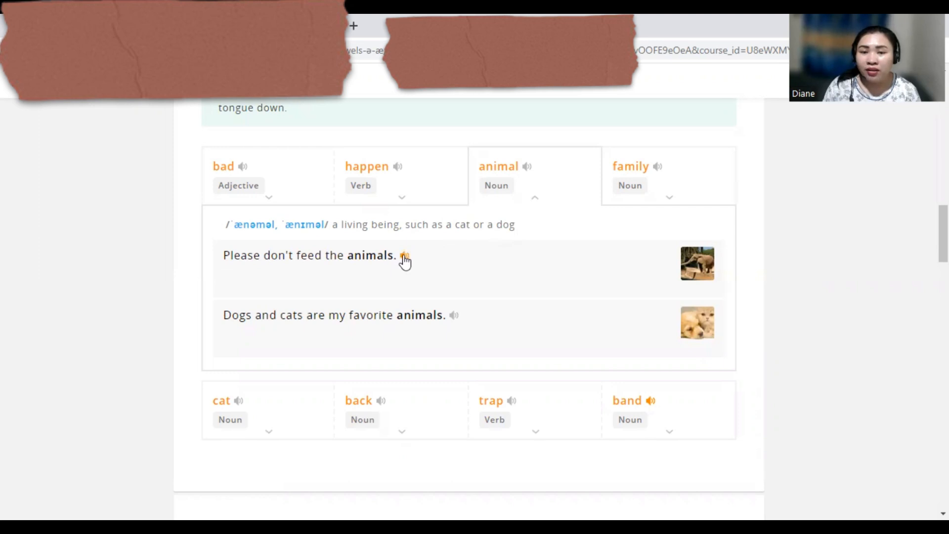
{"action": "left_click", "coordinate": [404, 255]}
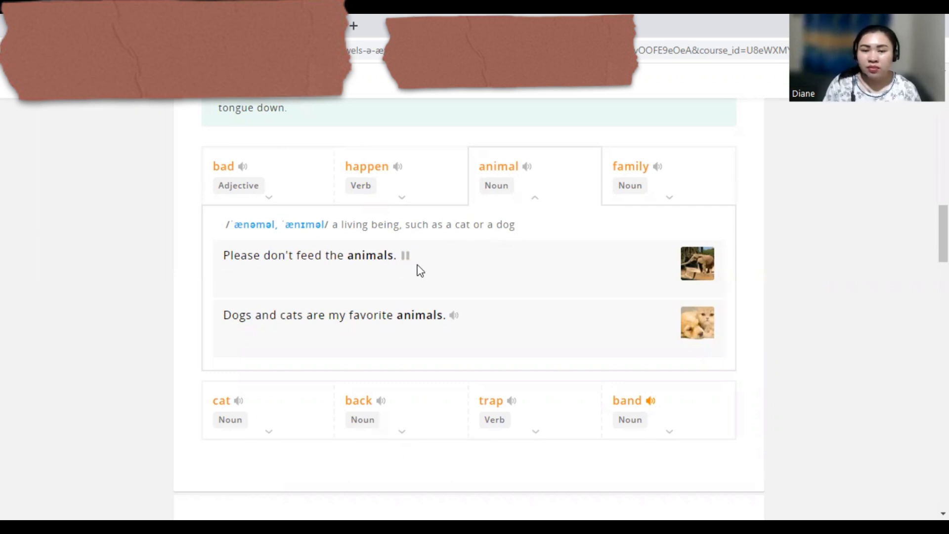
{"action": "mouse_move", "coordinate": [484, 357]}
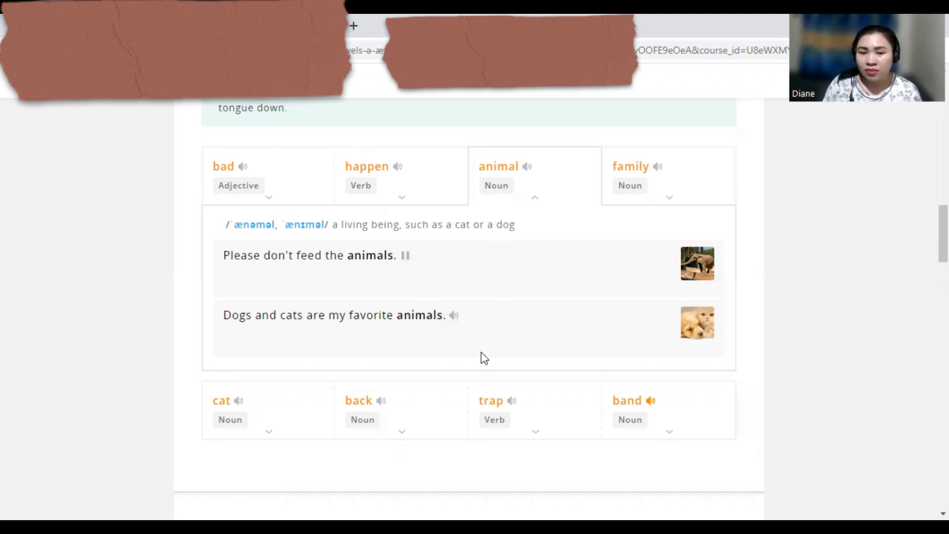
{"action": "left_click", "coordinate": [453, 314]}
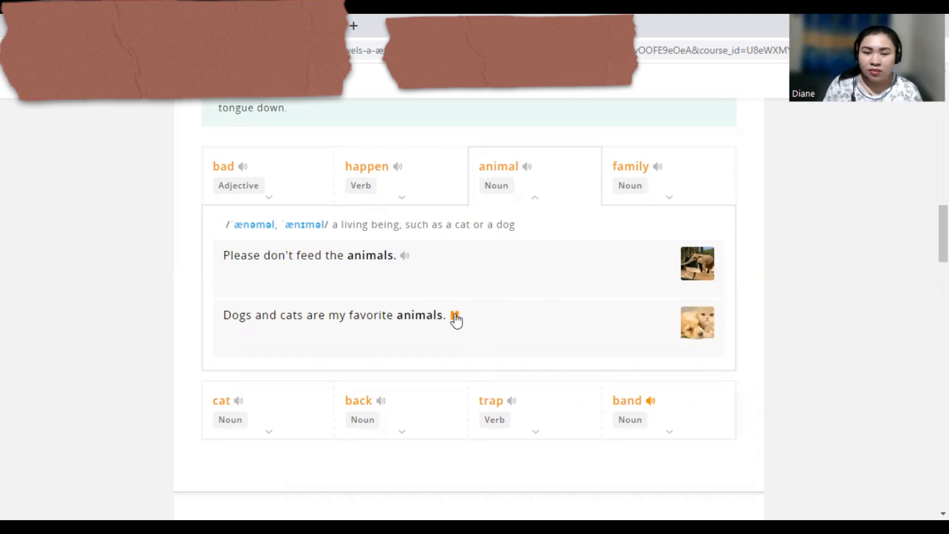
{"action": "left_click", "coordinate": [455, 316]}
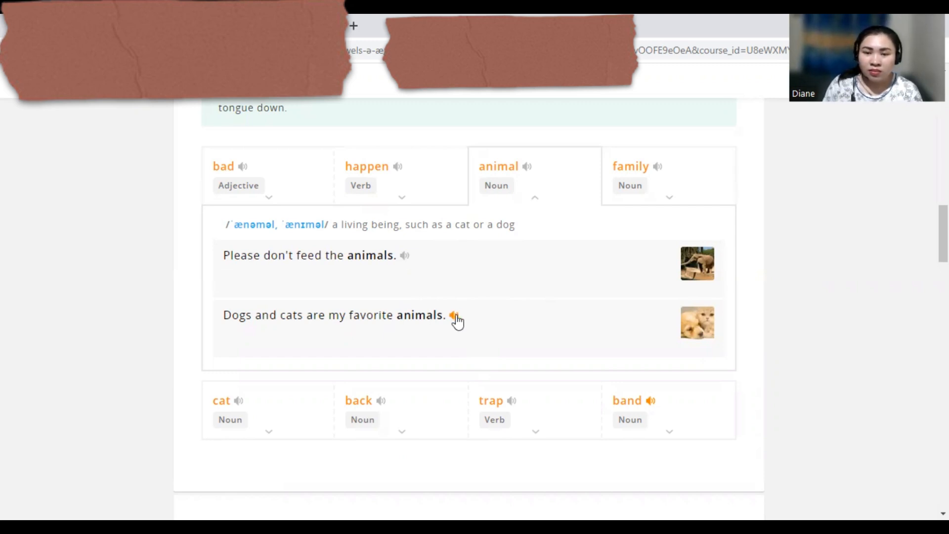
{"action": "left_click", "coordinate": [454, 315]}
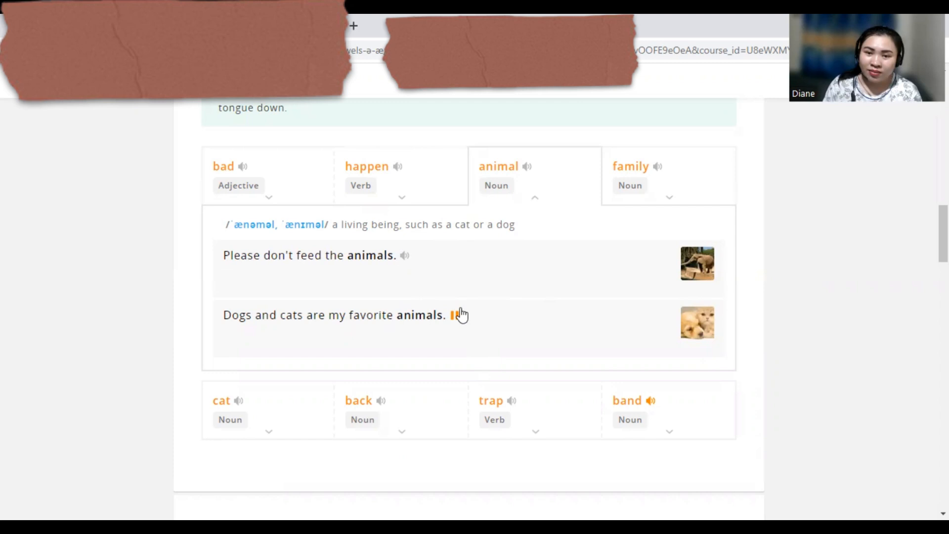
- Expand the "family" card to show its definition and four examples
{"action": "left_click", "coordinate": [631, 167]}
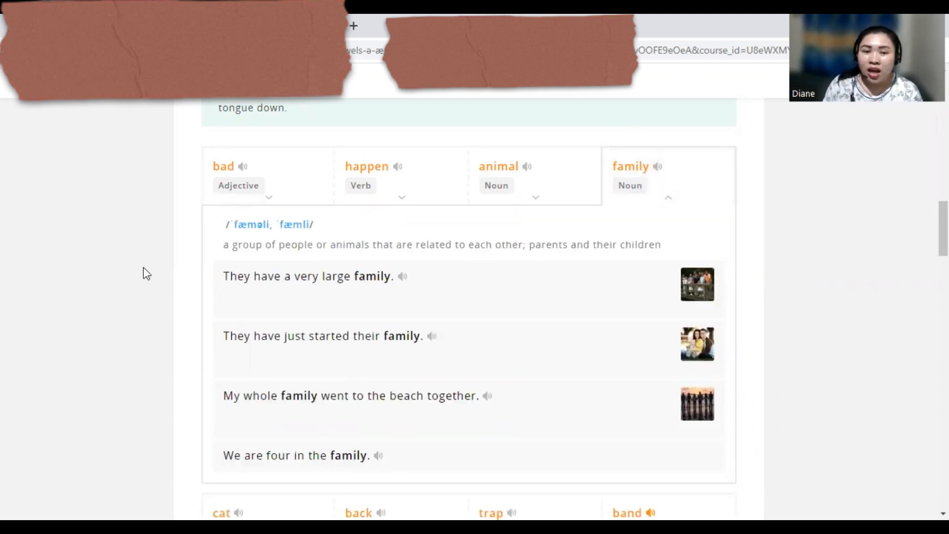
{"action": "mouse_move", "coordinate": [385, 251]}
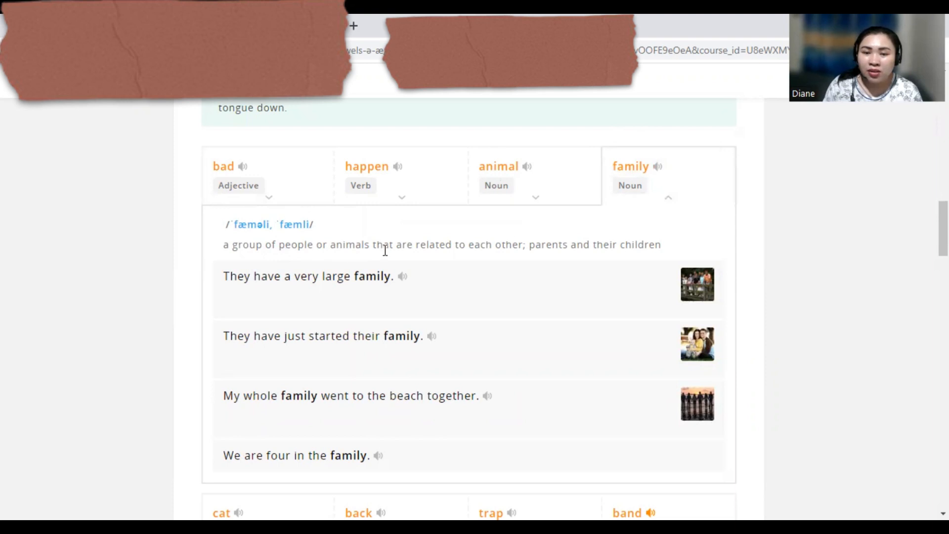
- Play the "very large family" and "just started their family" sentences, reaching the cat/back/trap row
{"action": "scroll", "scroll_direction": "down", "scroll_amount": 3}
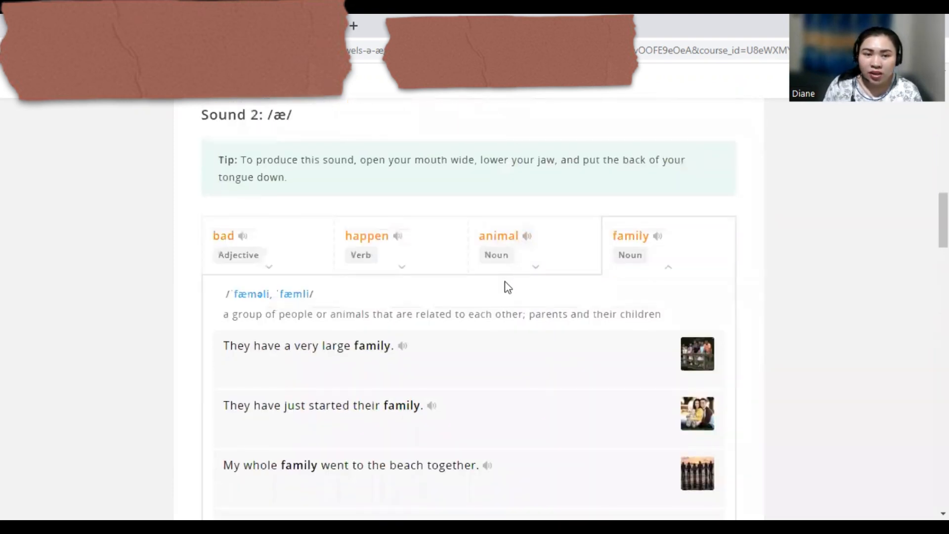
{"action": "left_click", "coordinate": [402, 346]}
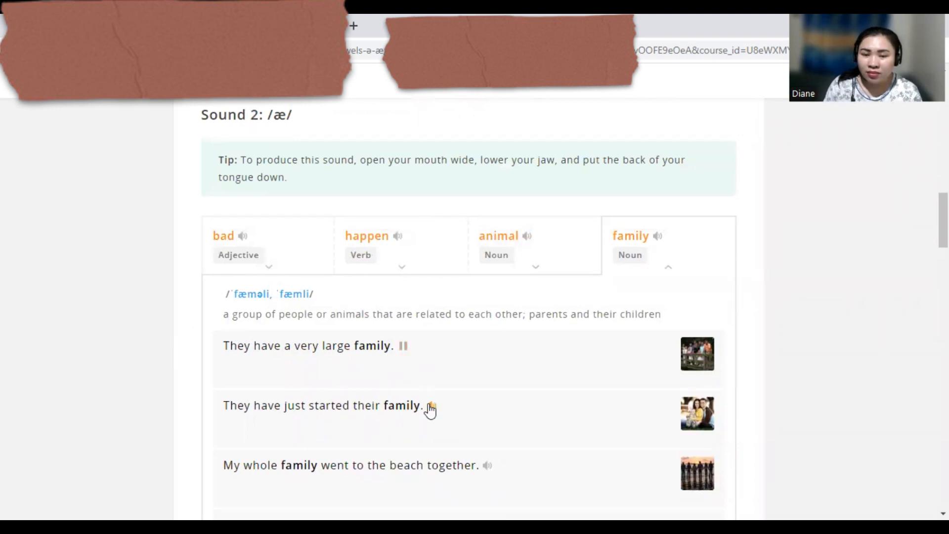
{"action": "left_click", "coordinate": [430, 405]}
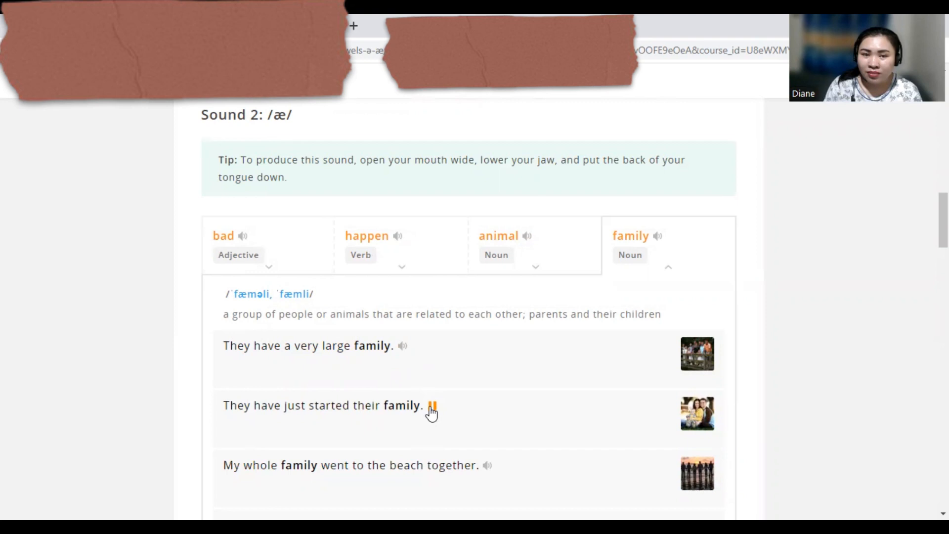
{"action": "scroll", "scroll_direction": "down", "scroll_amount": 3}
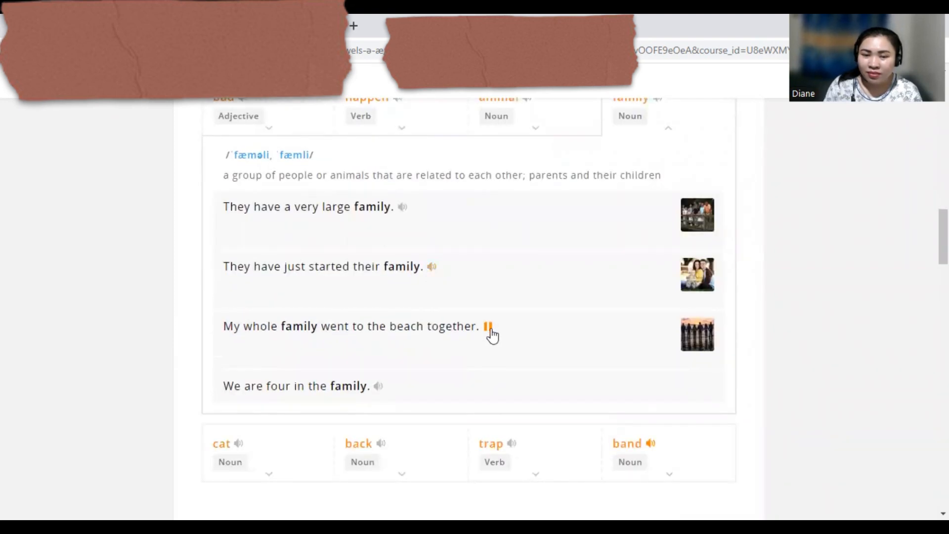
{"action": "scroll", "scroll_direction": "down", "scroll_amount": 3}
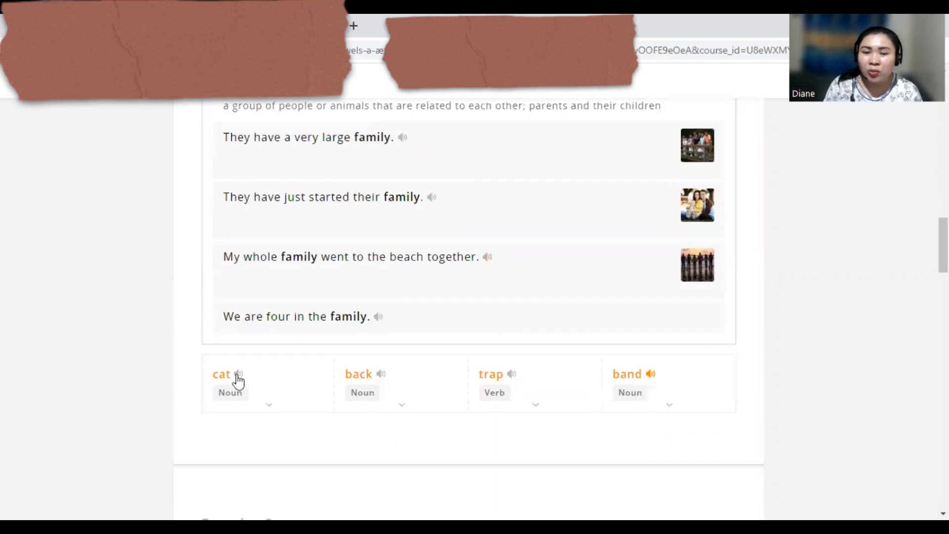
- Play the word "cat" and expand its card showing the hunting rats and mice sentence
{"action": "left_click", "coordinate": [239, 374]}
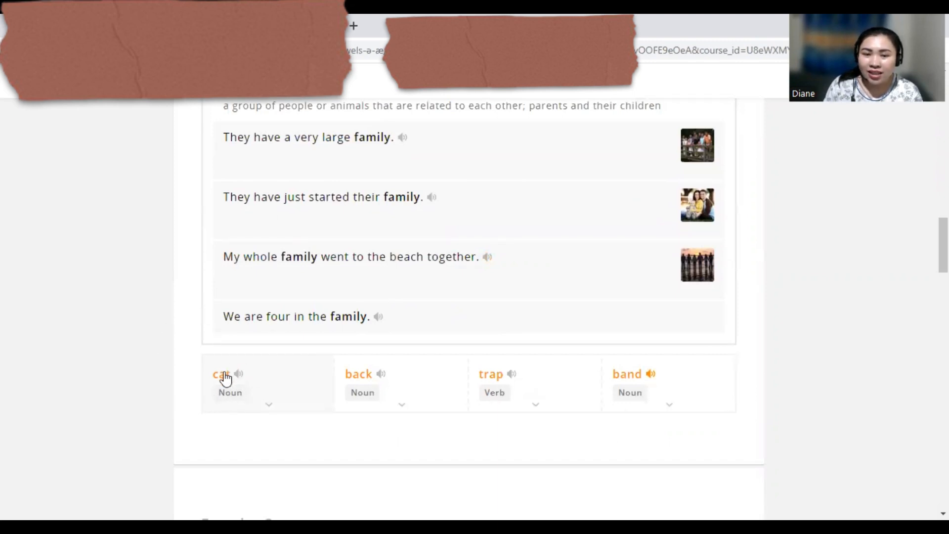
{"action": "left_click", "coordinate": [221, 374]}
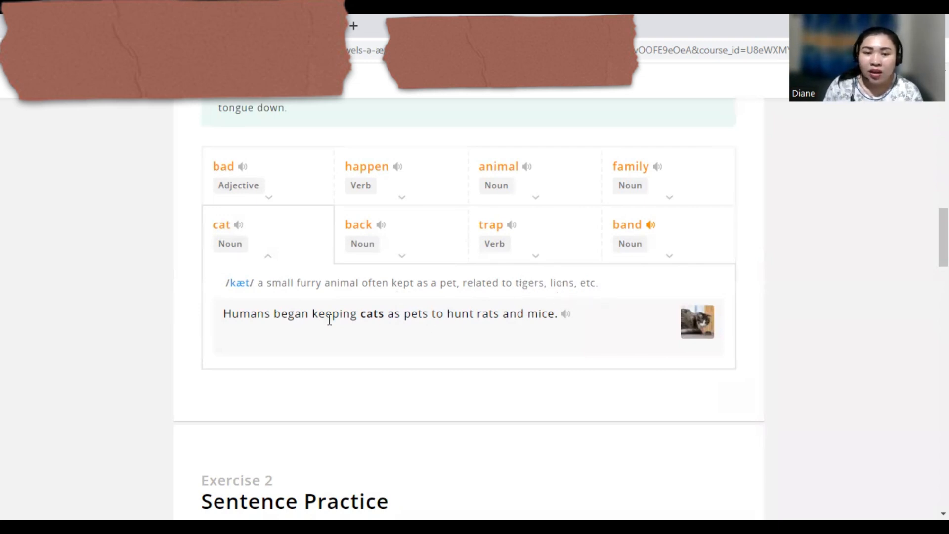
{"action": "left_click", "coordinate": [565, 314]}
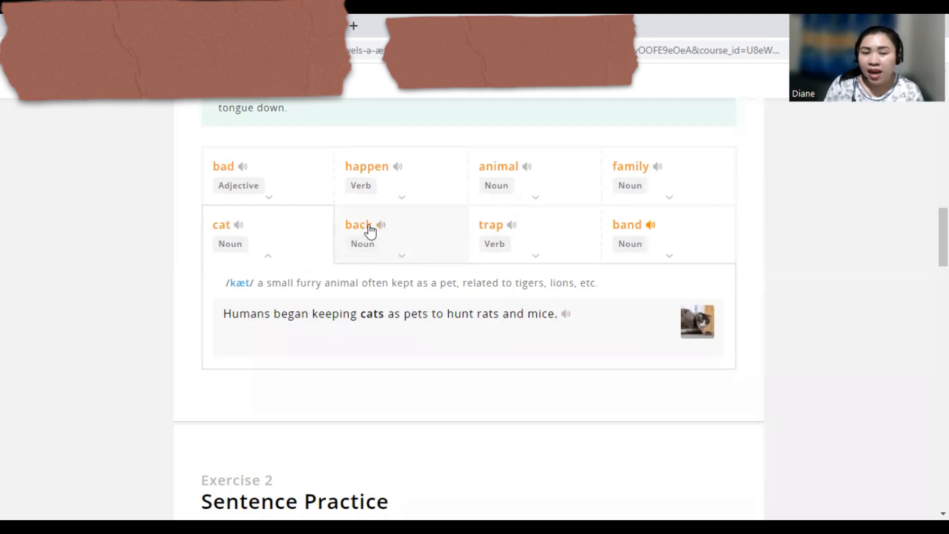
- Expand "back" and play "I have a bad pain in my back."
{"action": "left_click", "coordinate": [358, 224]}
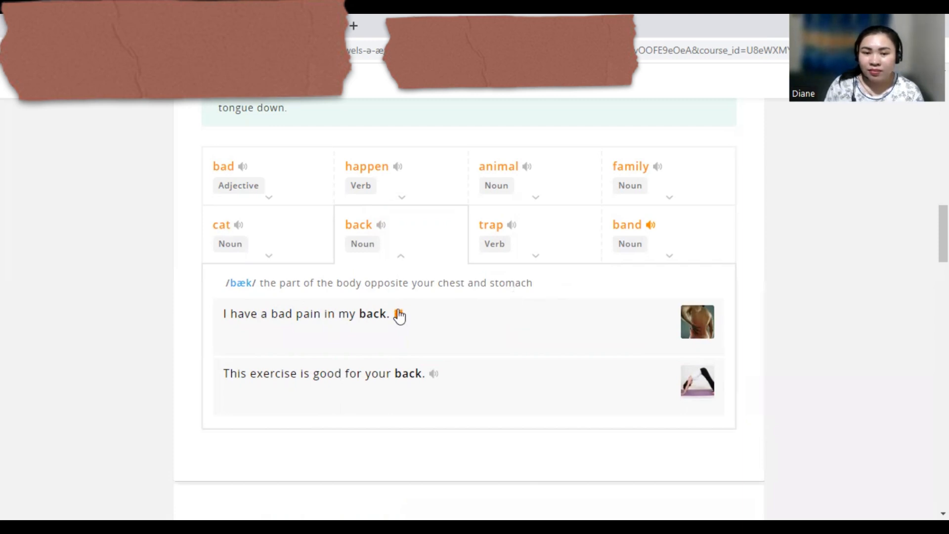
{"action": "left_click", "coordinate": [433, 373]}
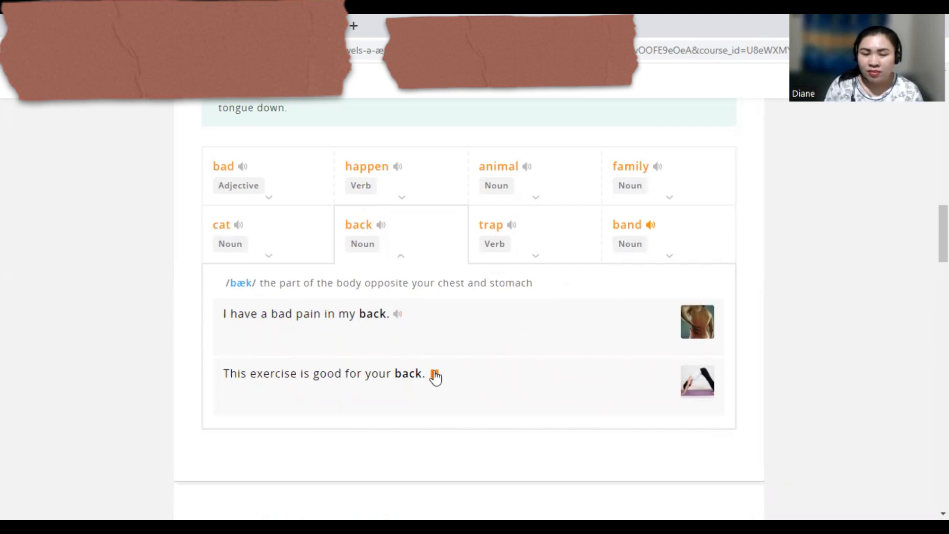
- Expand "trap", replay the spider sentence three times, then play the easy-money sentence
{"action": "left_click", "coordinate": [490, 224]}
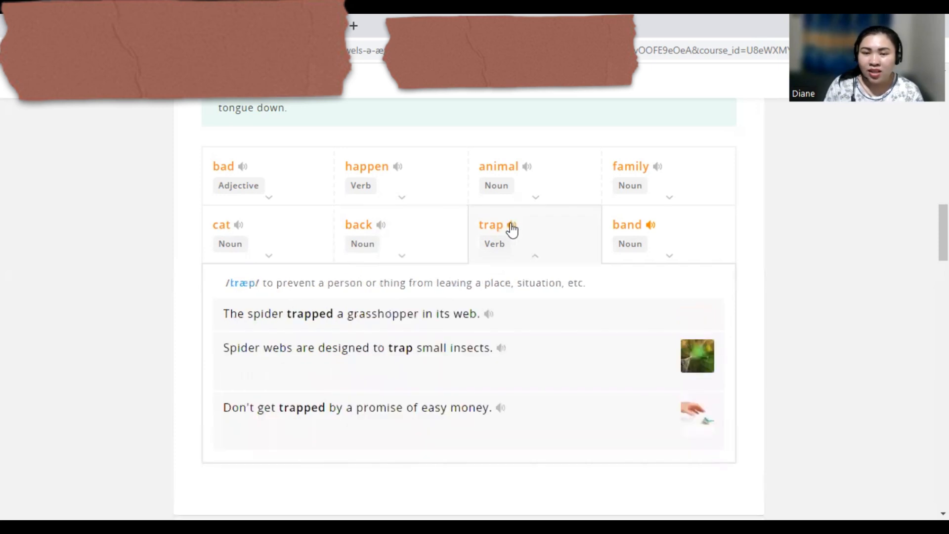
{"action": "mouse_move", "coordinate": [195, 304]}
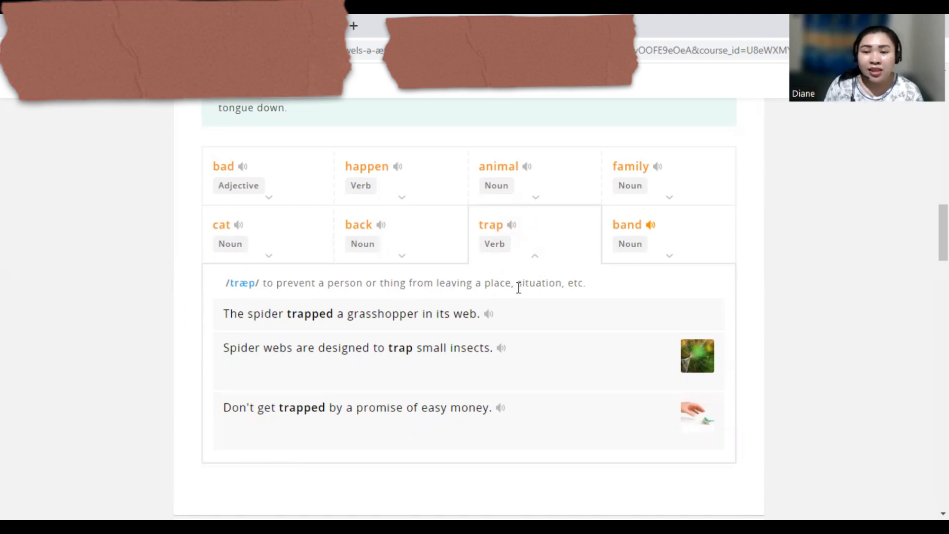
{"action": "mouse_move", "coordinate": [535, 298]}
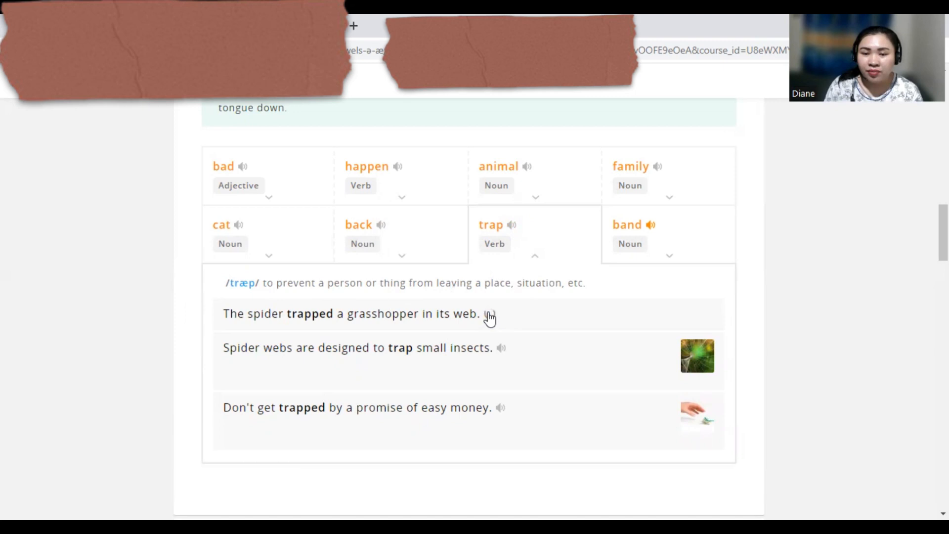
{"action": "left_click", "coordinate": [490, 314]}
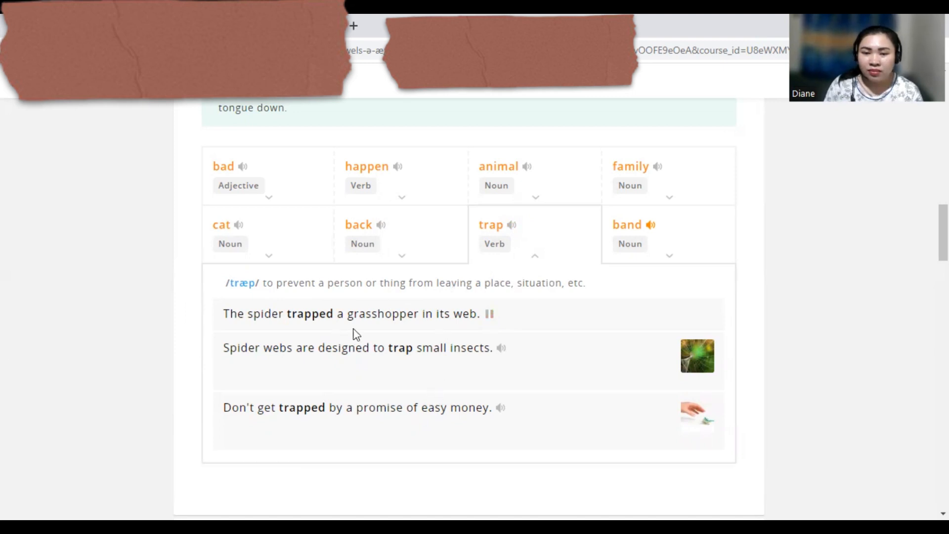
{"action": "left_click", "coordinate": [488, 313]}
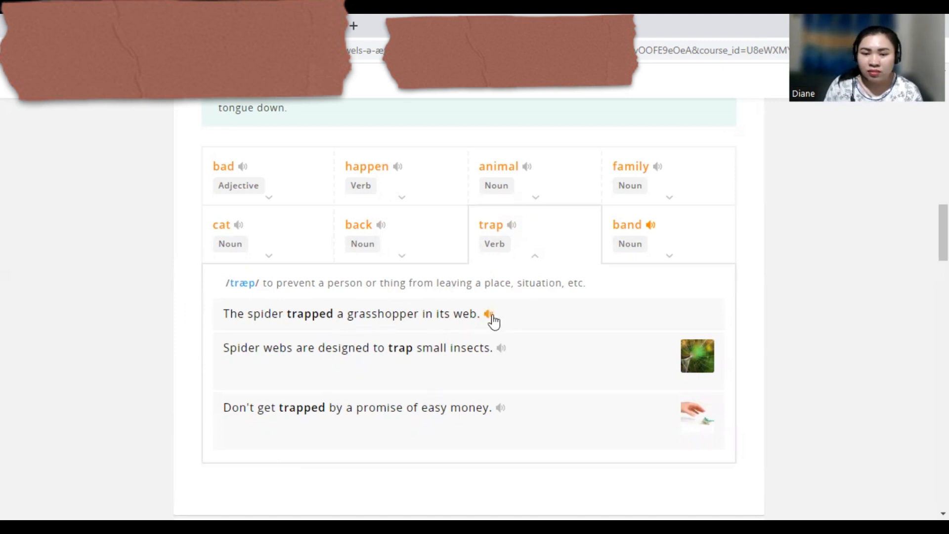
{"action": "left_click", "coordinate": [488, 313]}
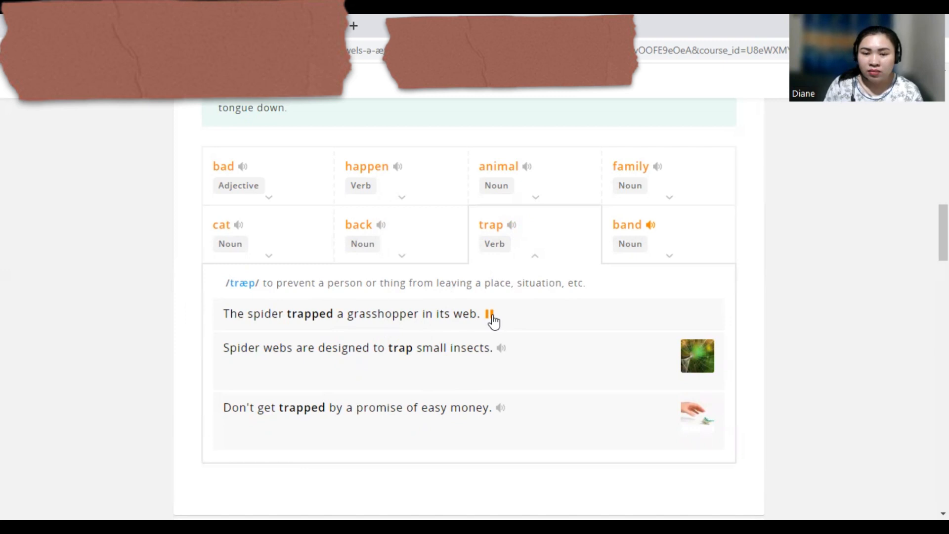
{"action": "left_click", "coordinate": [503, 350]}
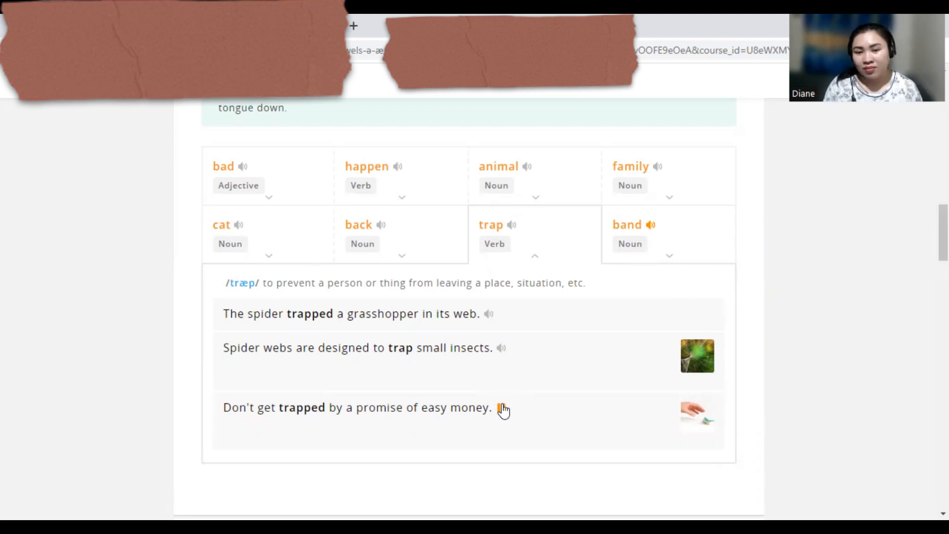
- Expand "band" and play the fifty-bands-at-the-festival sentence twice, reaching Exercise 2
{"action": "left_click", "coordinate": [627, 225]}
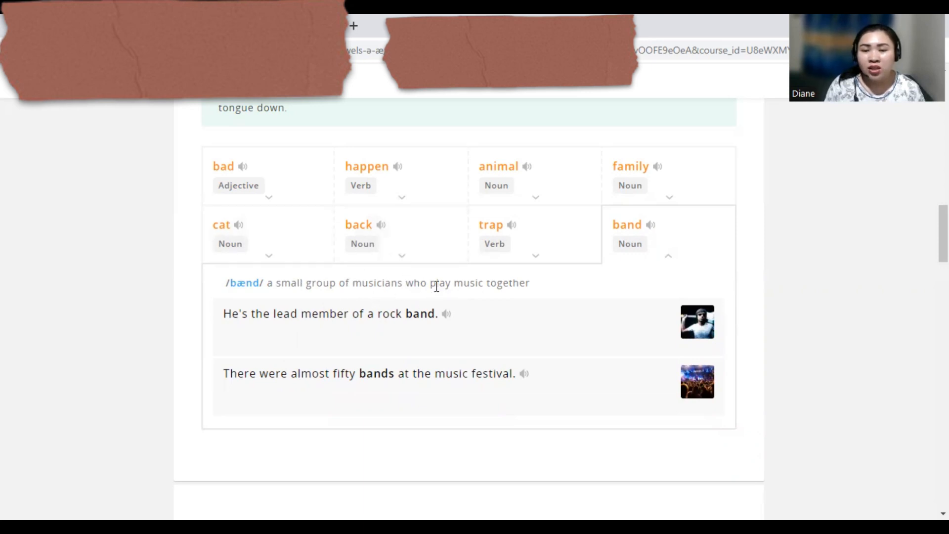
{"action": "mouse_move", "coordinate": [455, 351]}
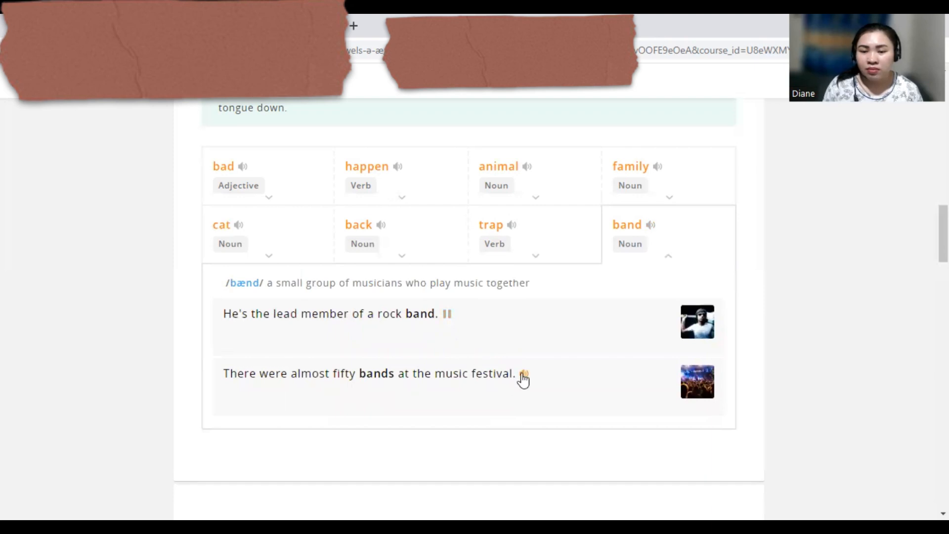
{"action": "left_click", "coordinate": [524, 374]}
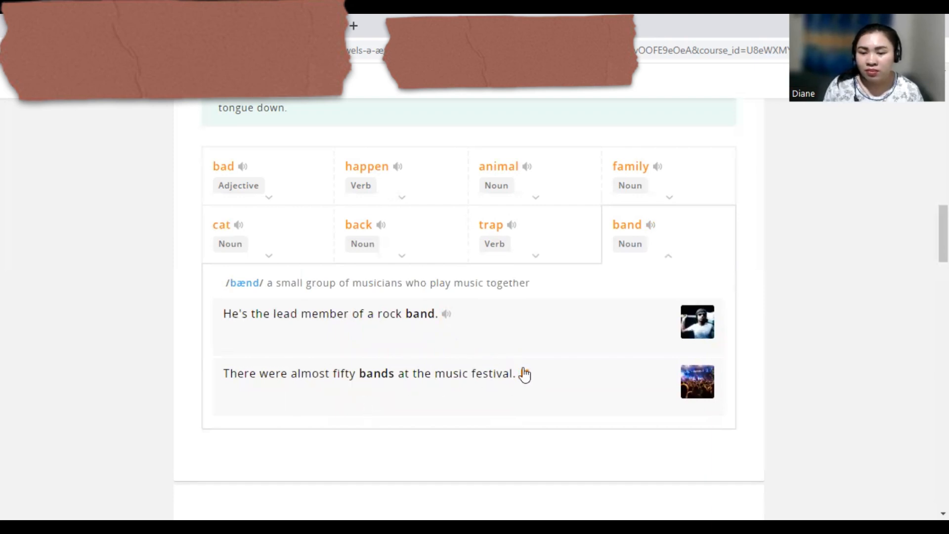
{"action": "left_click", "coordinate": [522, 372]}
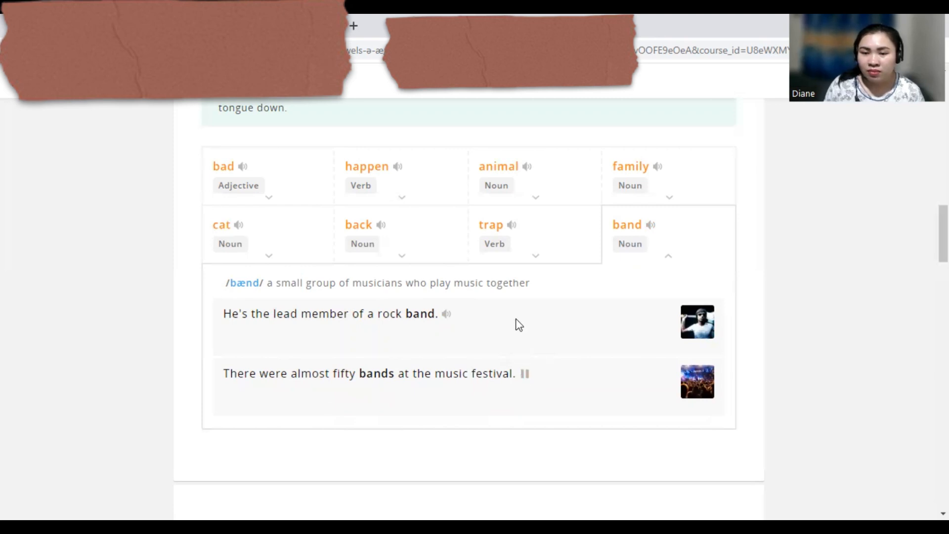
{"action": "scroll", "scroll_direction": "down", "scroll_amount": 3}
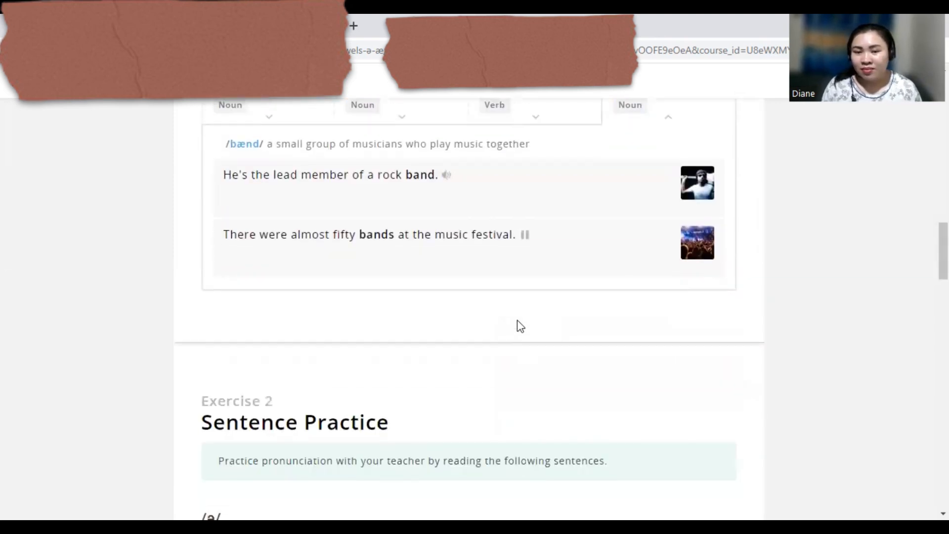
- Scroll through Exercise 2's /ə/ and /æ/ sentence lists down to Exercise 3
{"action": "scroll", "scroll_direction": "down", "scroll_amount": 3}
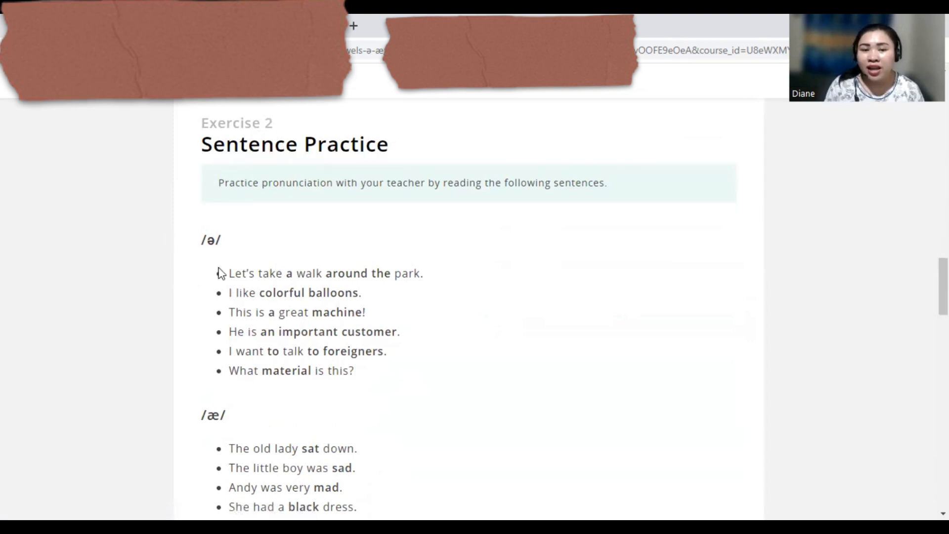
{"action": "mouse_move", "coordinate": [303, 287]}
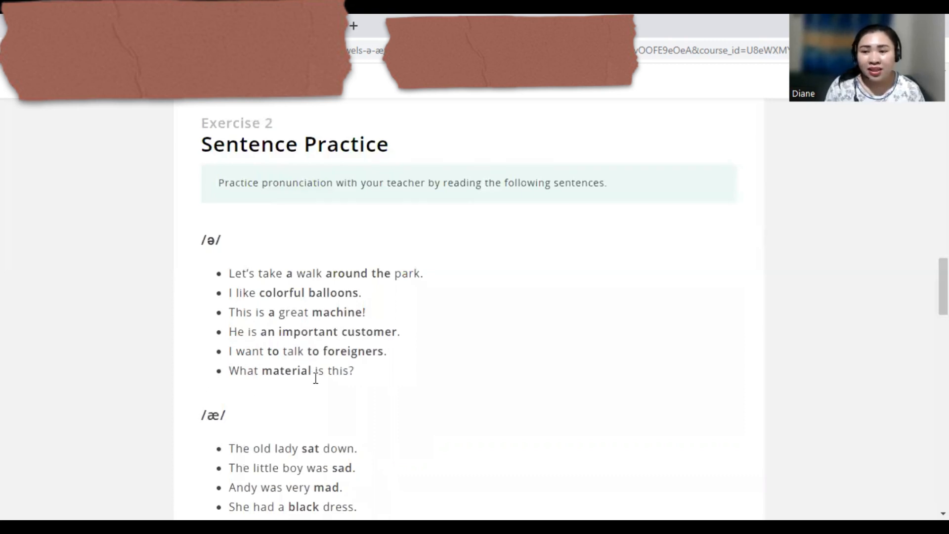
{"action": "scroll", "scroll_direction": "down", "scroll_amount": 3}
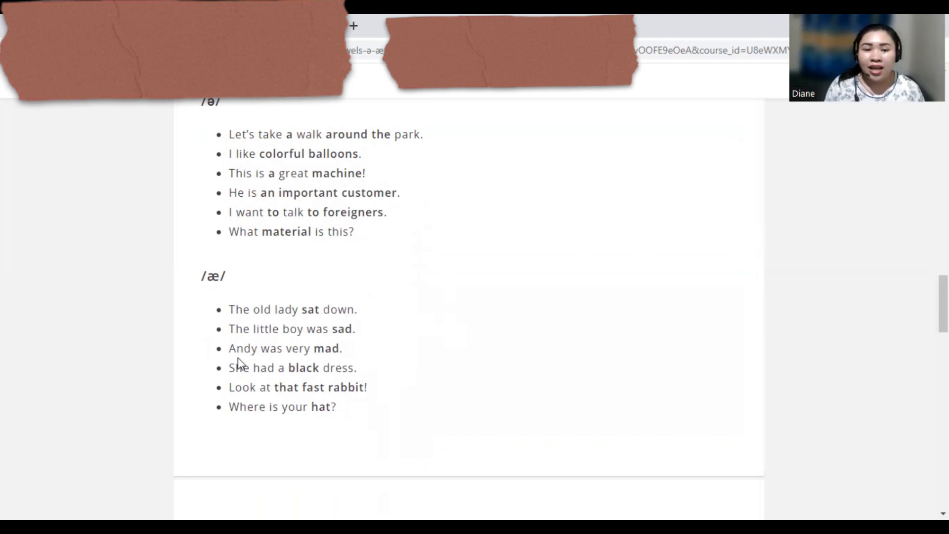
{"action": "mouse_move", "coordinate": [305, 369]}
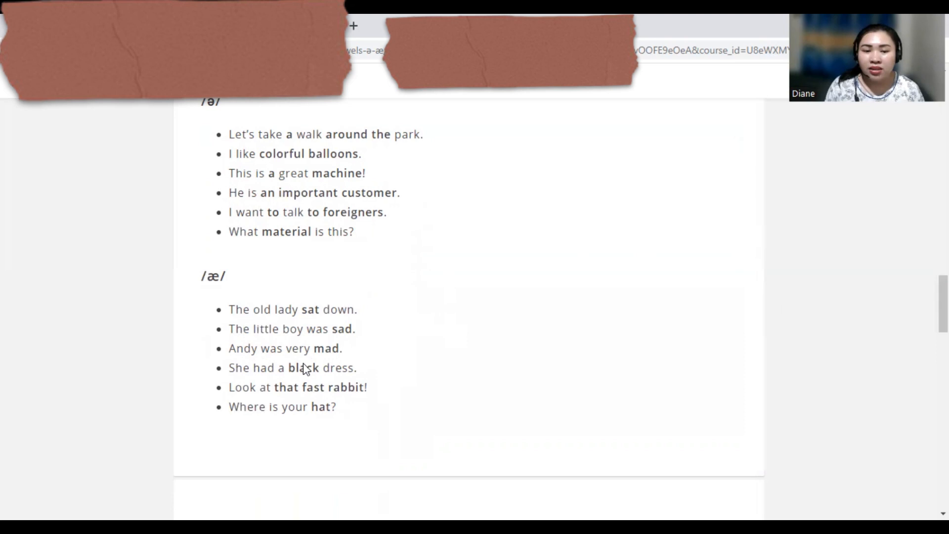
{"action": "mouse_move", "coordinate": [374, 376]}
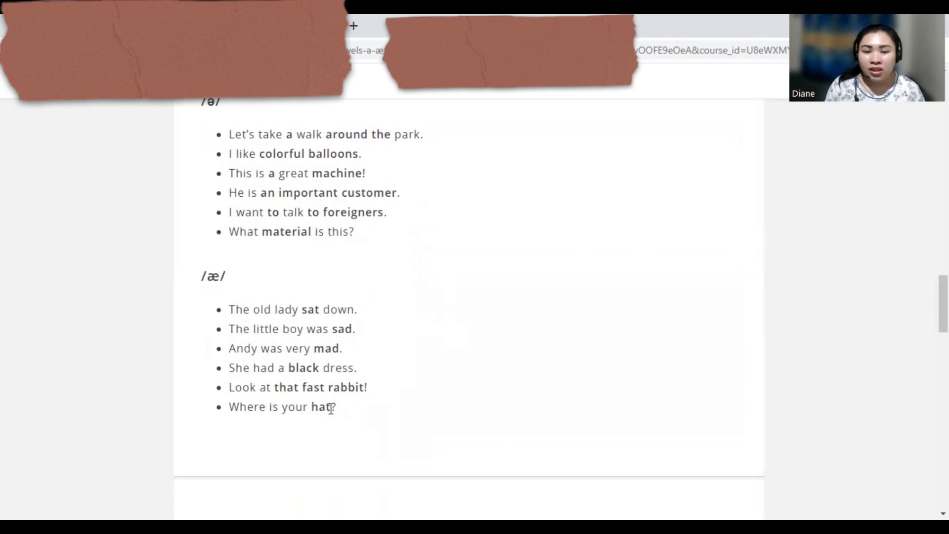
{"action": "scroll", "scroll_direction": "down", "scroll_amount": 3}
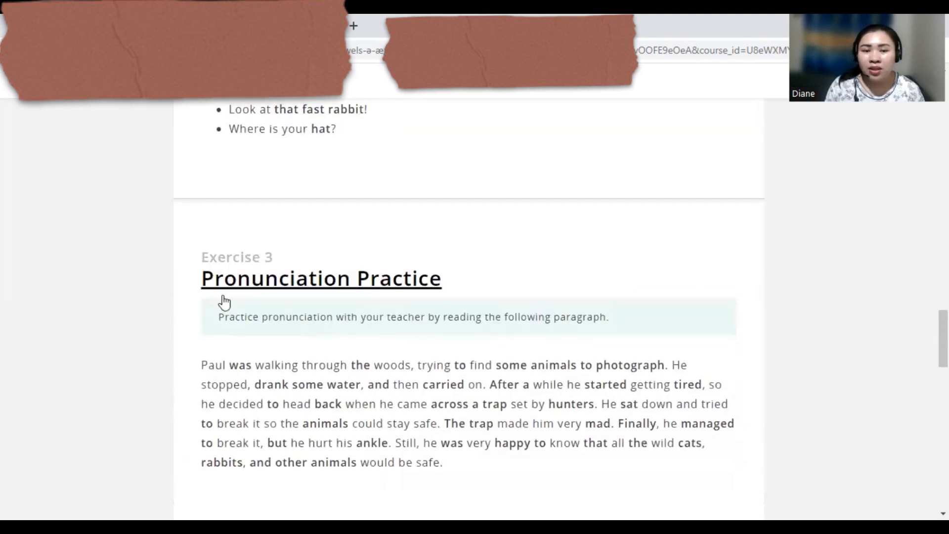
- Scroll so the Exercise 3 paragraph about Paul in the woods is fully in view
{"action": "scroll", "scroll_direction": "down", "scroll_amount": 3}
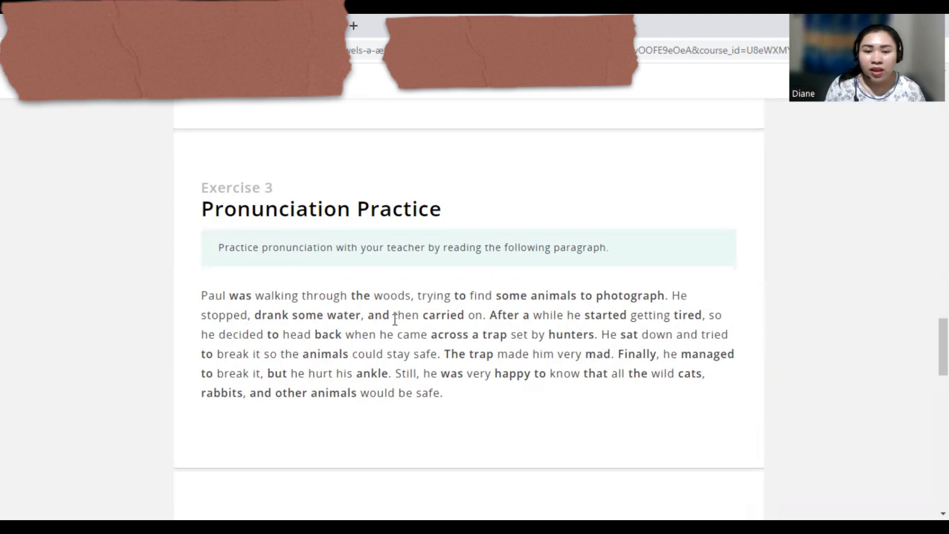
{"action": "mouse_move", "coordinate": [212, 489]}
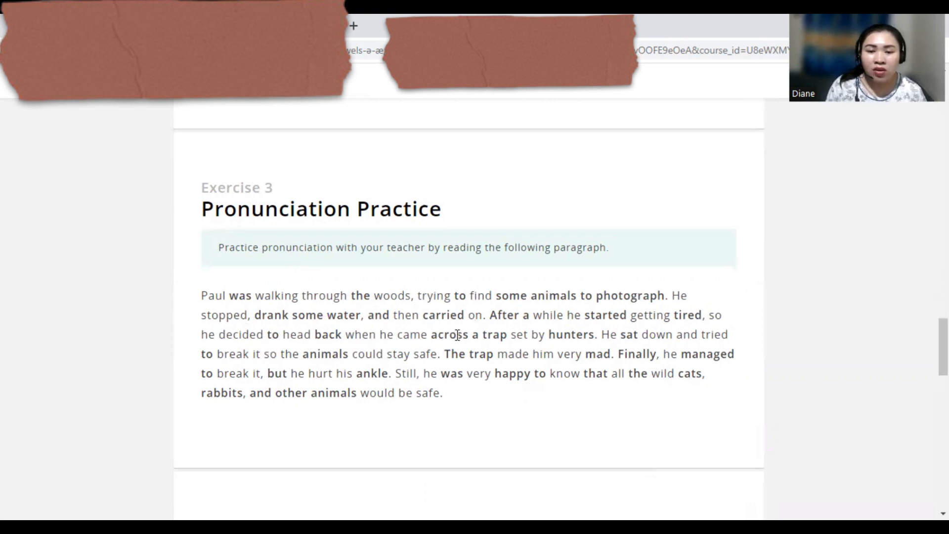
{"action": "mouse_move", "coordinate": [568, 348]}
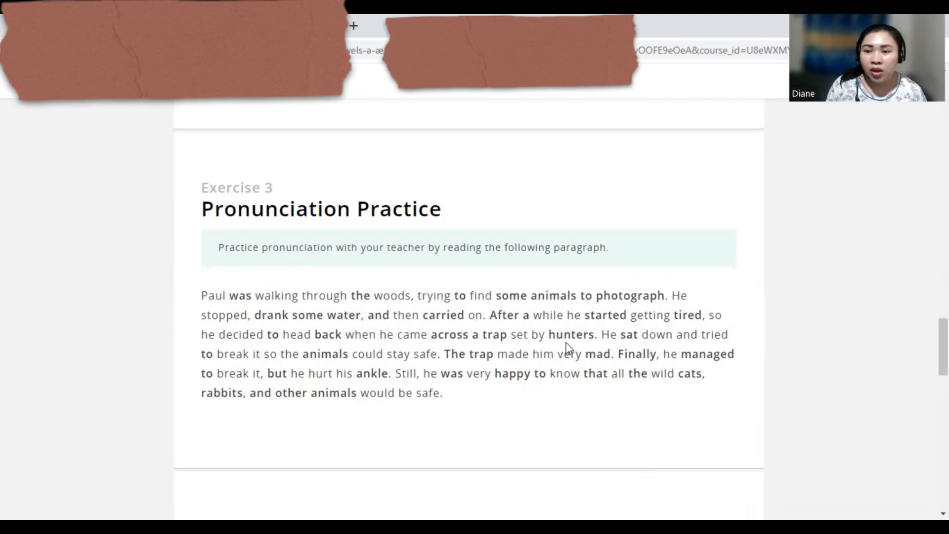
{"action": "mouse_move", "coordinate": [739, 340]}
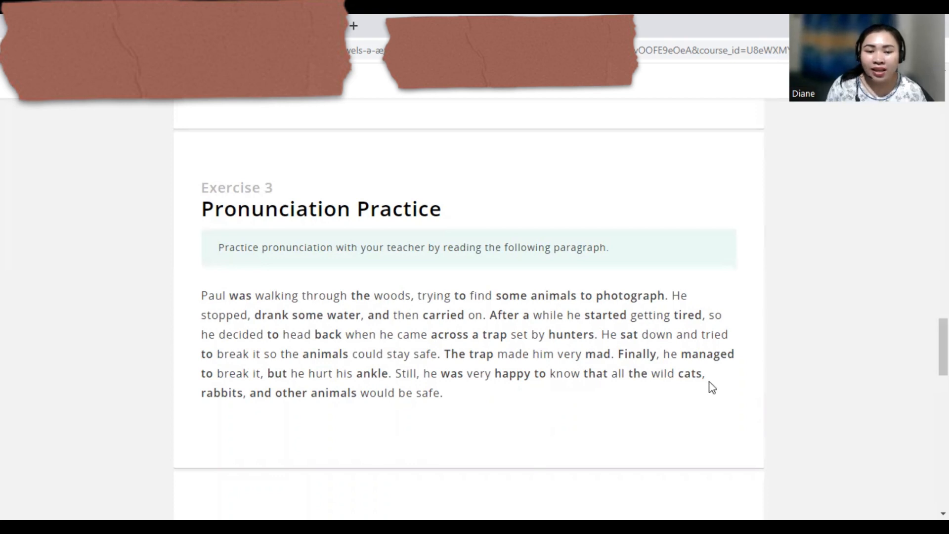
{"action": "mouse_move", "coordinate": [373, 409]}
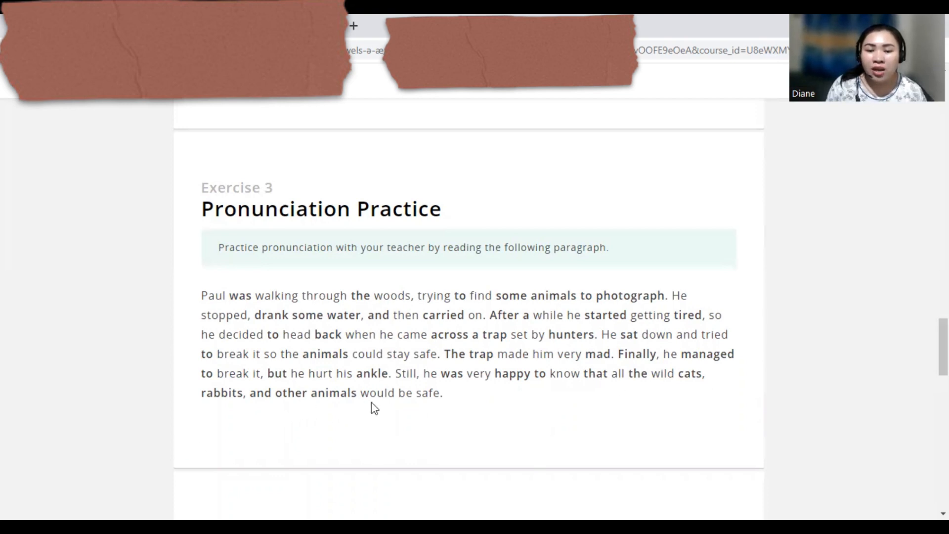